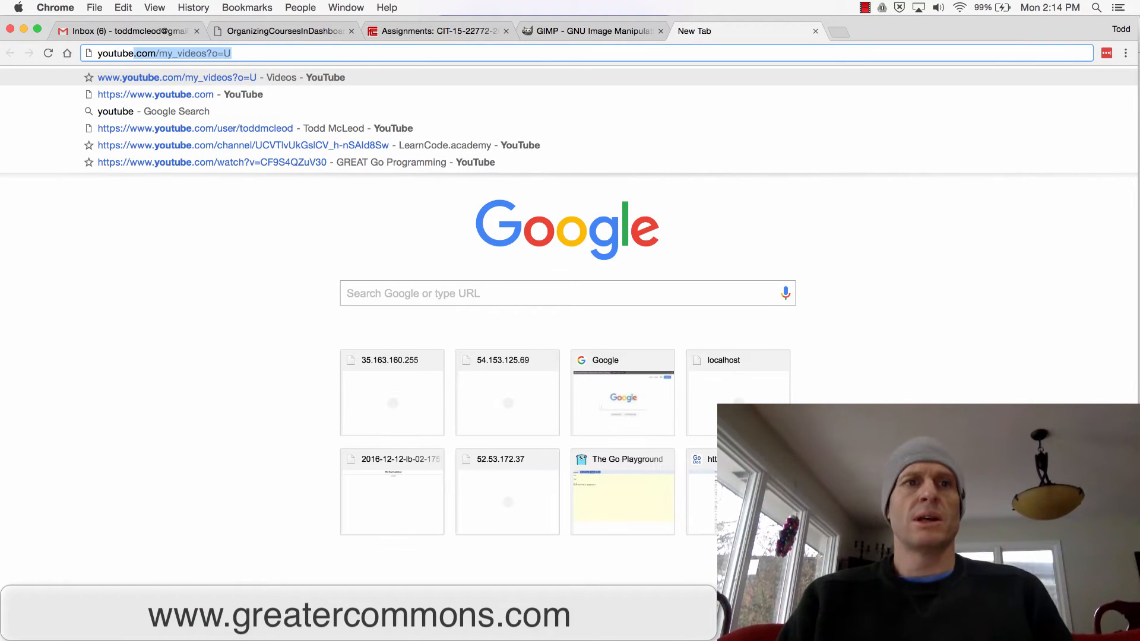
Step: Load the YouTube videos page and search for 'windows paint'
{"action": "key", "text": "Return"}
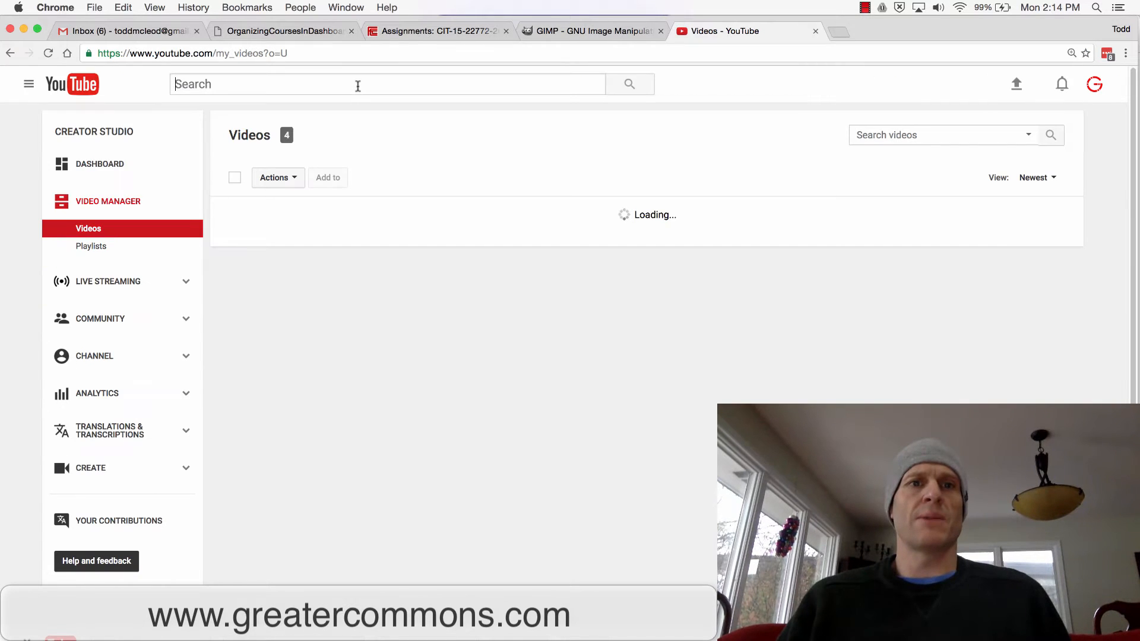
{"action": "type", "text": "windows paint"}
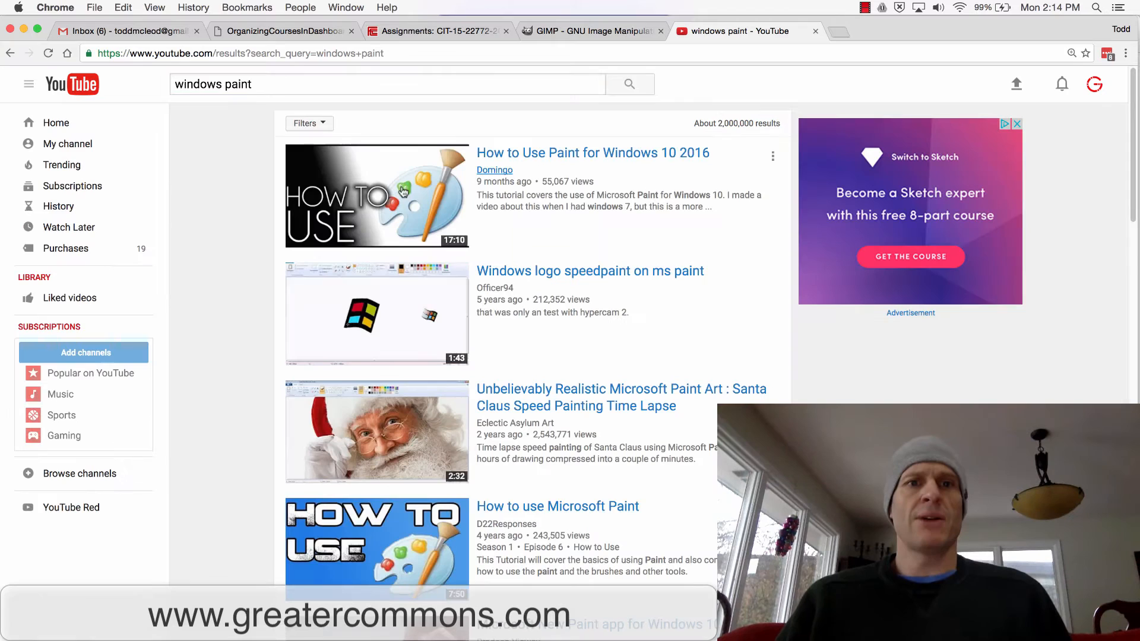
{"action": "mouse_move", "coordinate": [478, 203]}
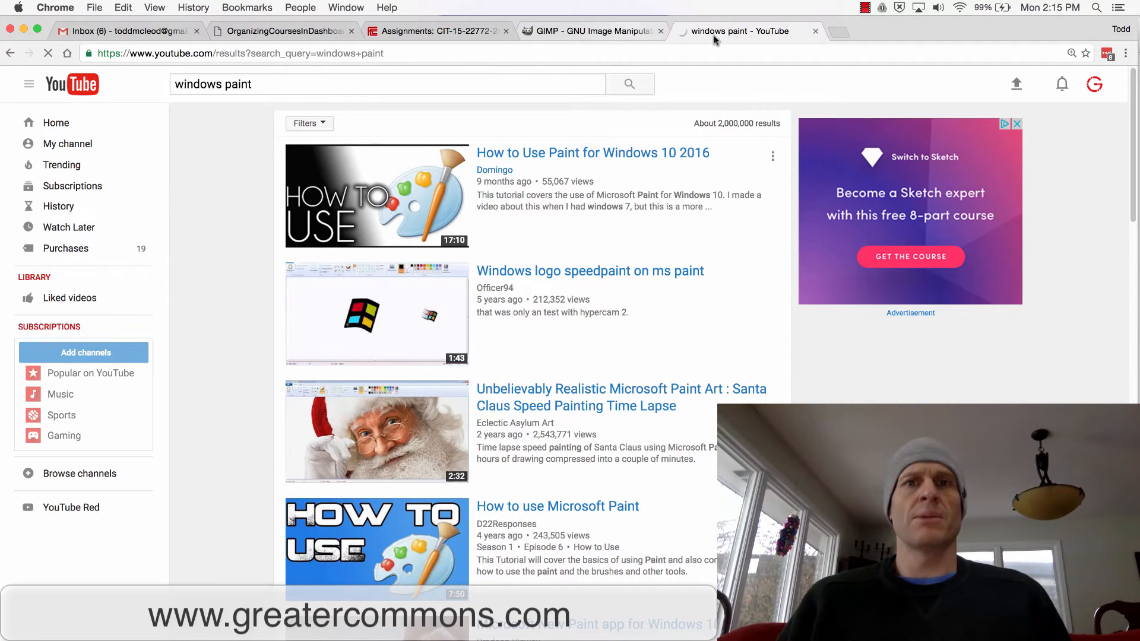
{"action": "mouse_move", "coordinate": [828, 46]}
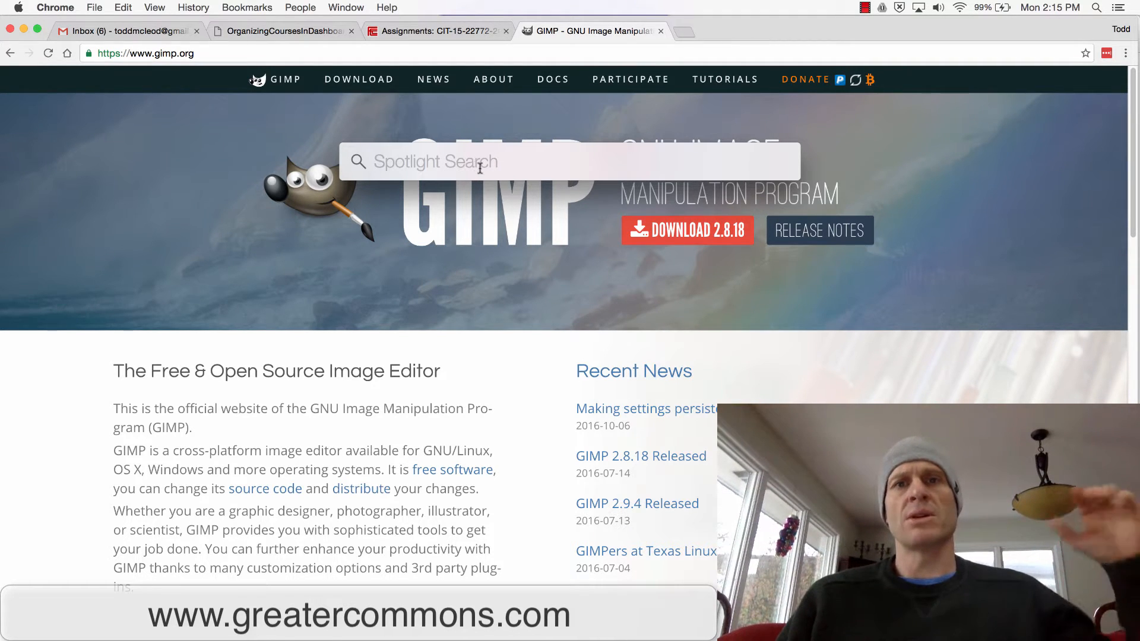
Step: Switch to the GIMP tab and launch Photoshop via Spotlight search for 'phot'
{"action": "left_click", "coordinate": [568, 161]}
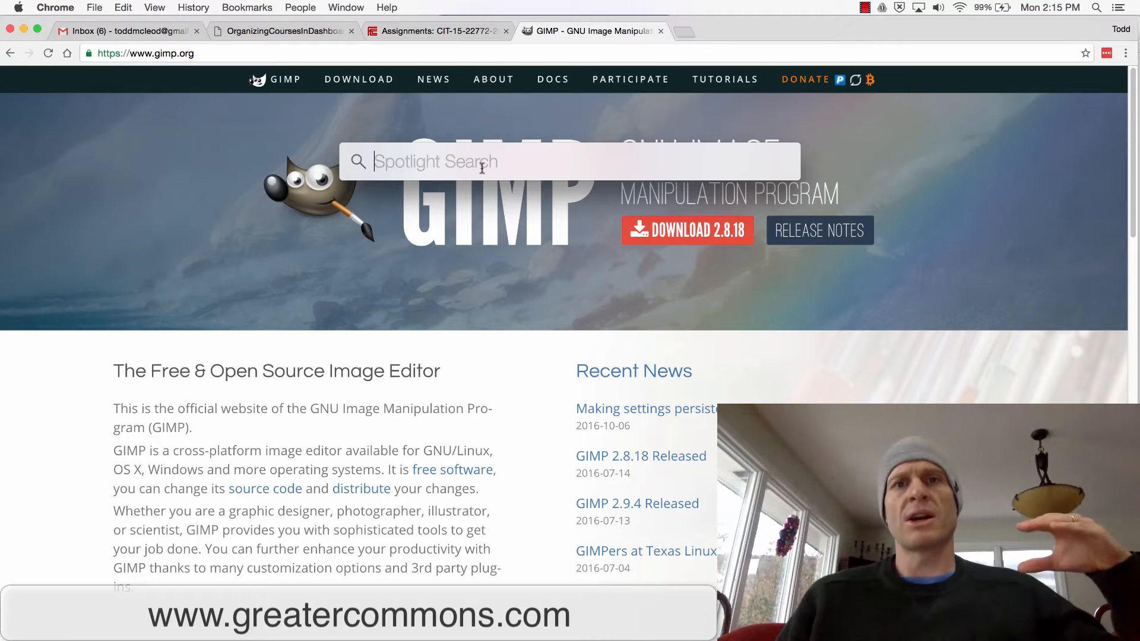
{"action": "mouse_move", "coordinate": [716, 60]}
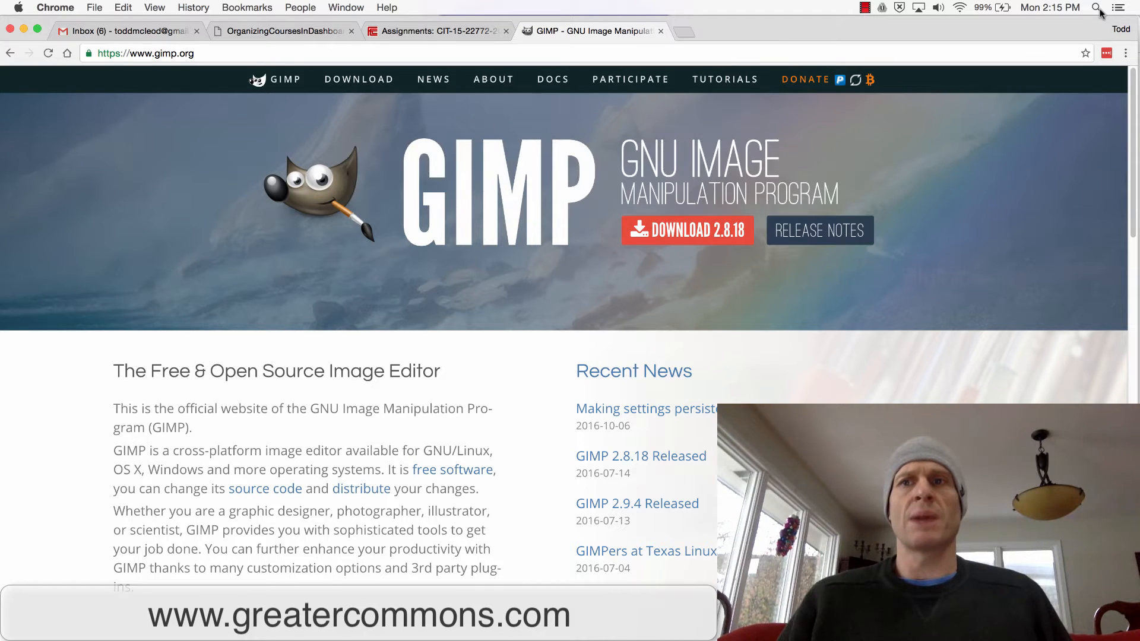
{"action": "left_click", "coordinate": [1099, 9]}
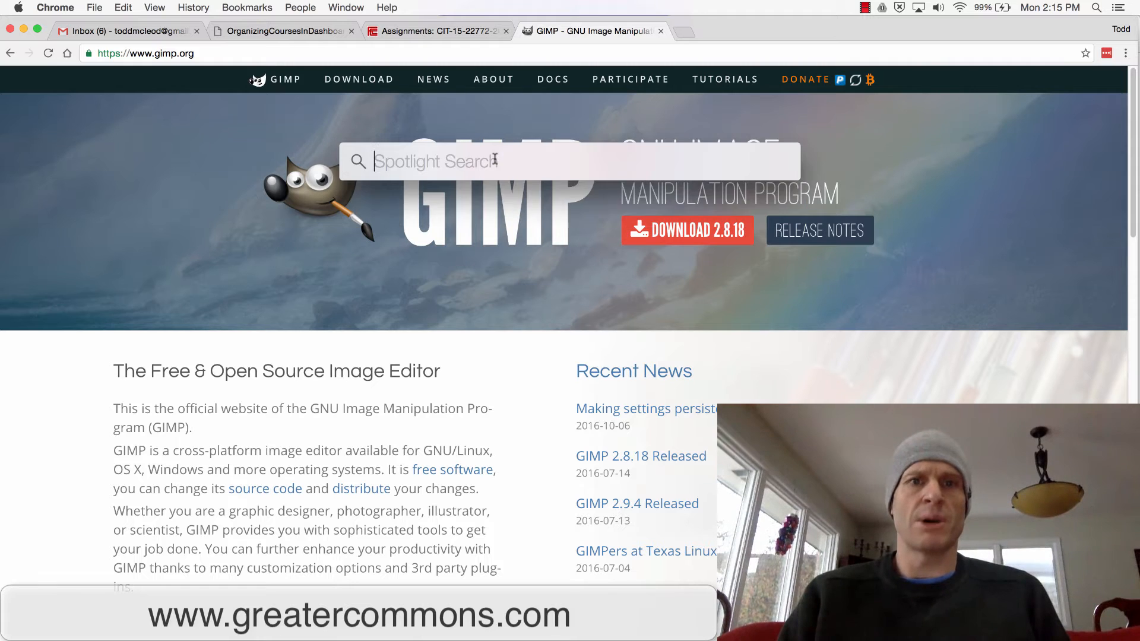
{"action": "type", "text": "phot"}
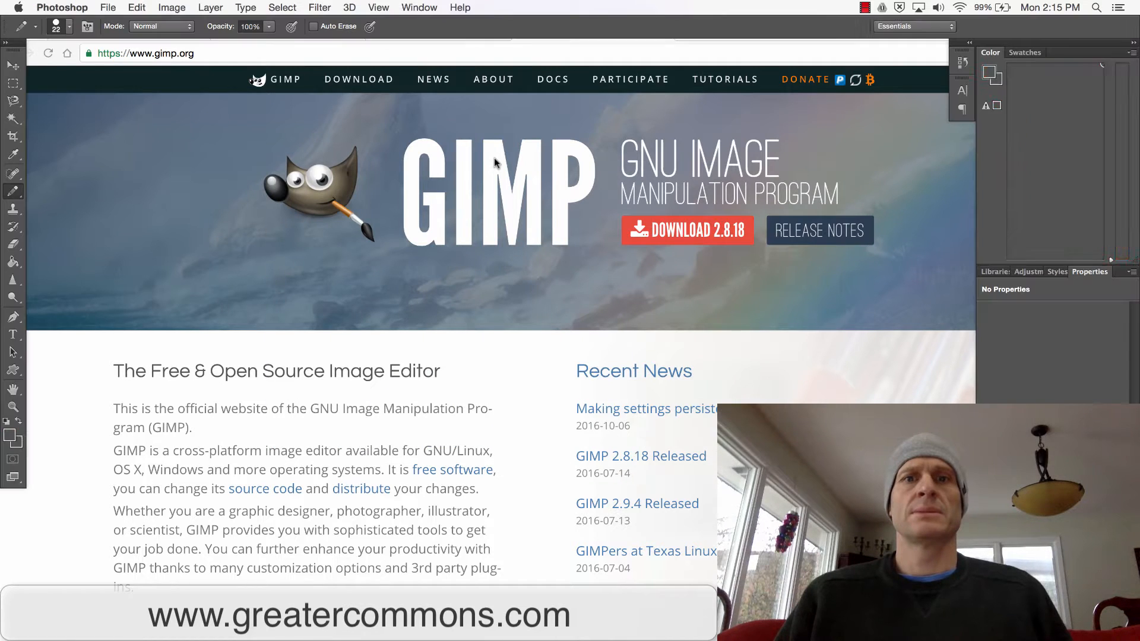
Step: Focus Photoshop, then bring up the Finder Desktop folder with the screenshots
{"action": "left_click", "coordinate": [990, 51]}
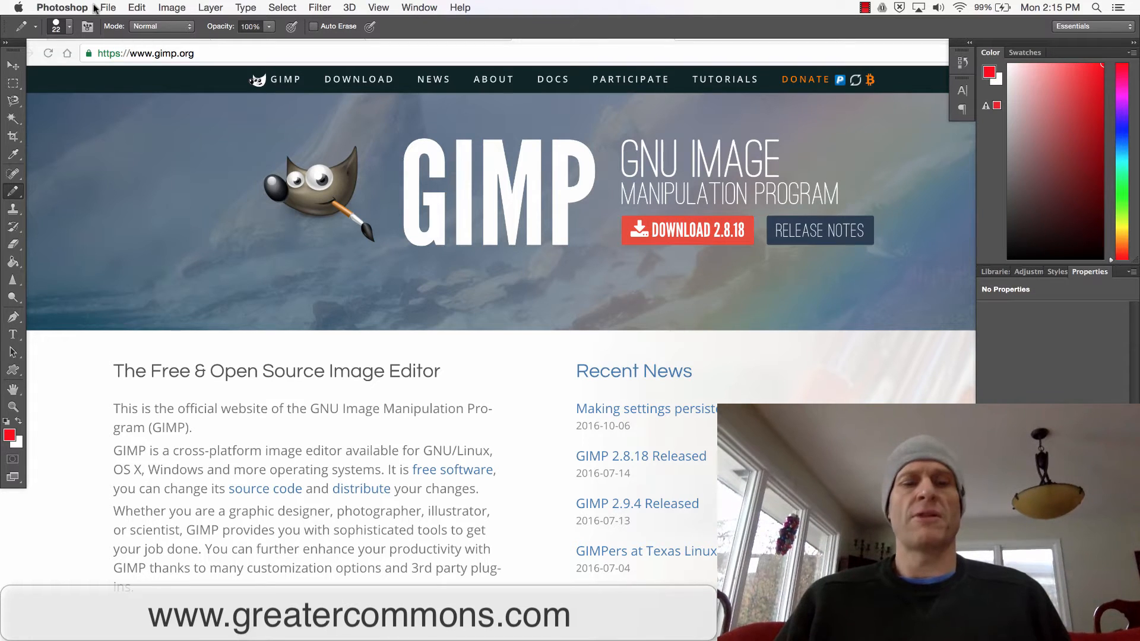
{"action": "left_click", "coordinate": [108, 7]}
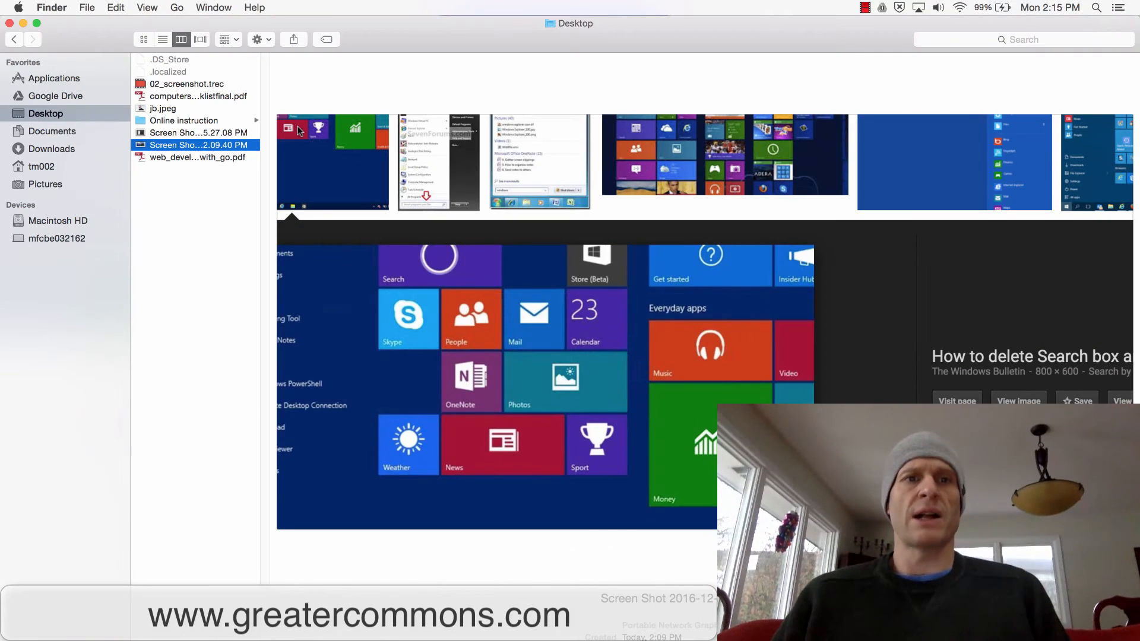
Step: Bring up the actions menu for the 2.09.40 PM screenshot to open it in Photoshop CC 2014
{"action": "right_click", "coordinate": [196, 145]}
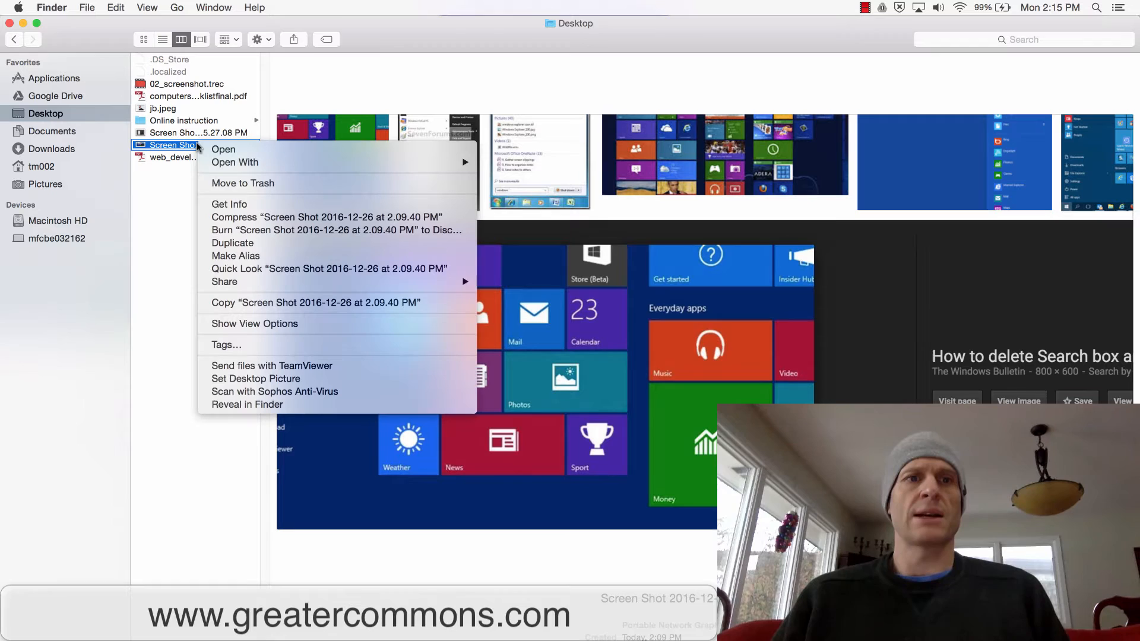
{"action": "mouse_move", "coordinate": [235, 163]}
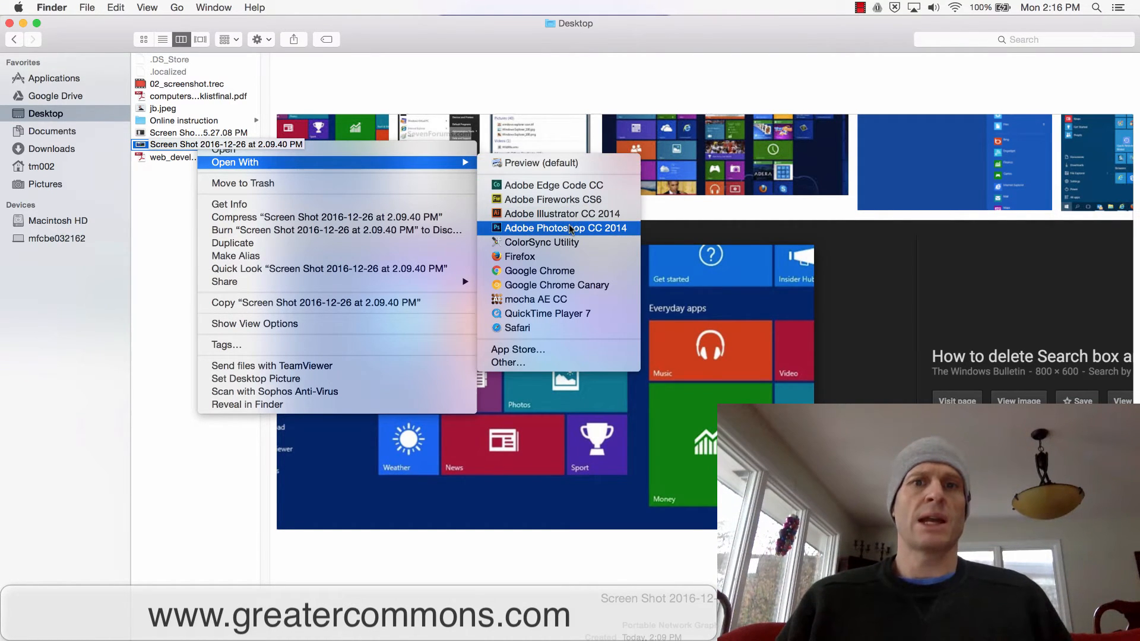
{"action": "mouse_move", "coordinate": [507, 362]}
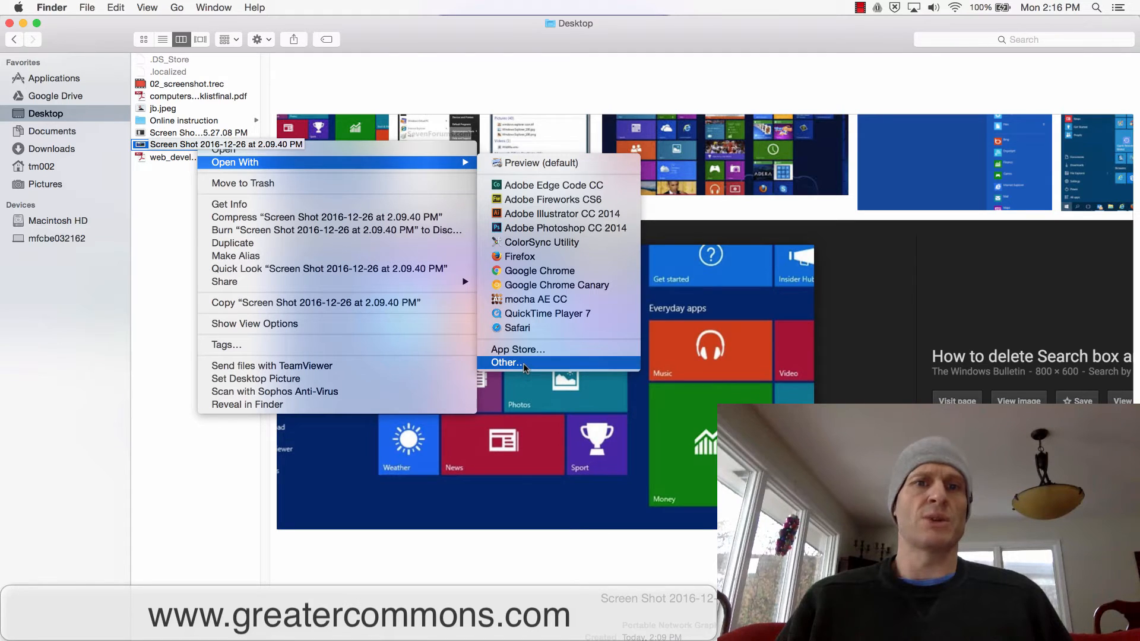
{"action": "mouse_move", "coordinate": [559, 228]}
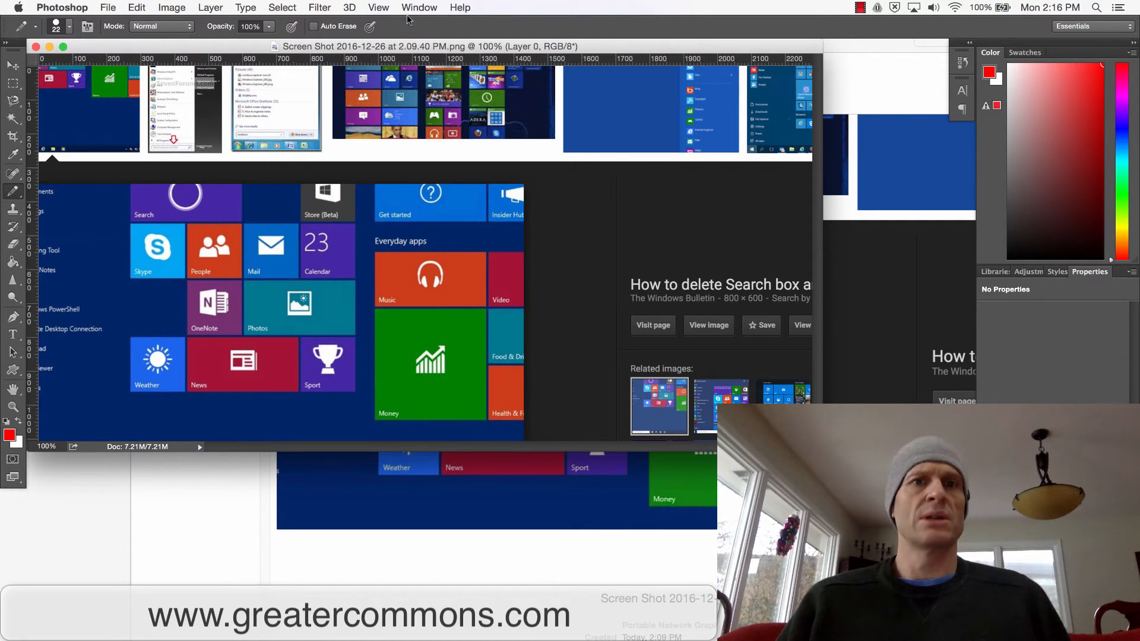
{"action": "left_click", "coordinate": [419, 7]}
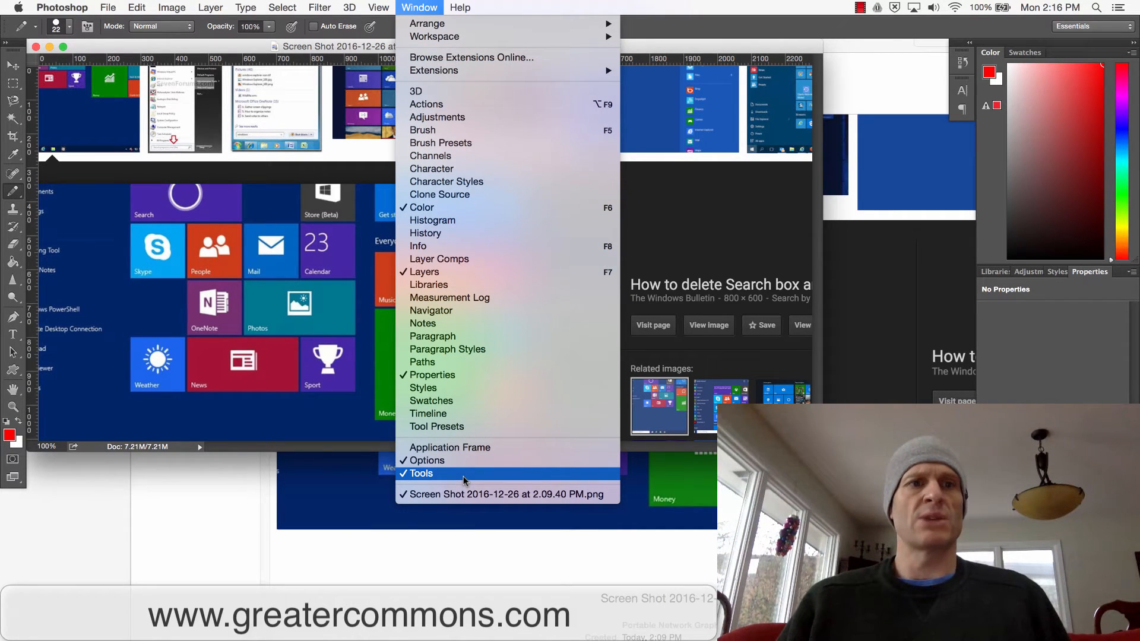
{"action": "left_click", "coordinate": [421, 474]}
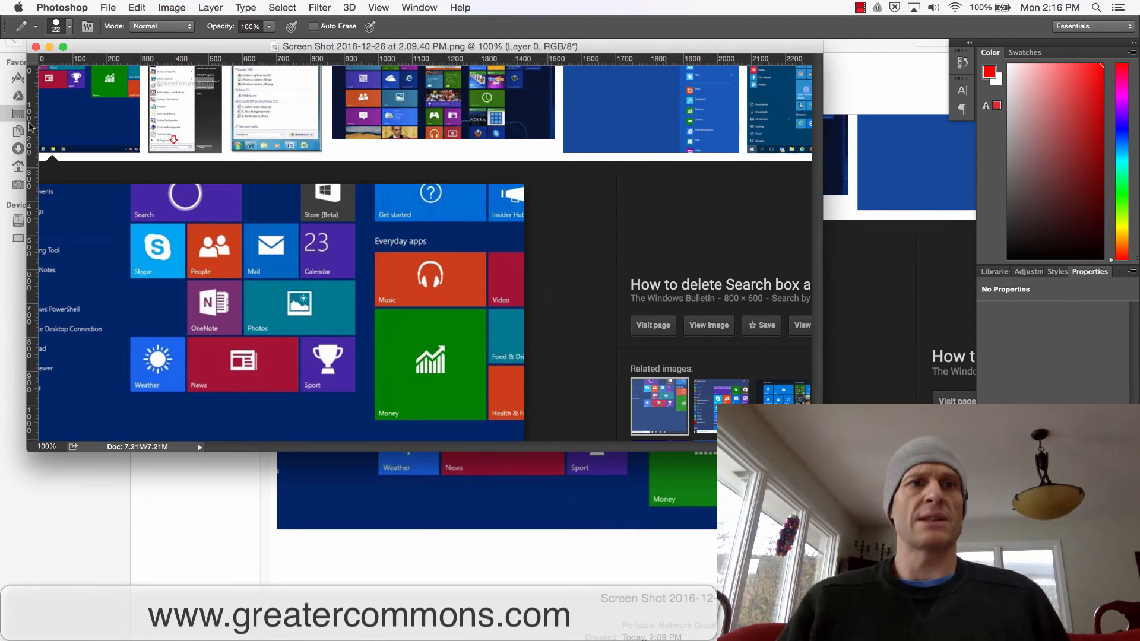
{"action": "left_click", "coordinate": [419, 7]}
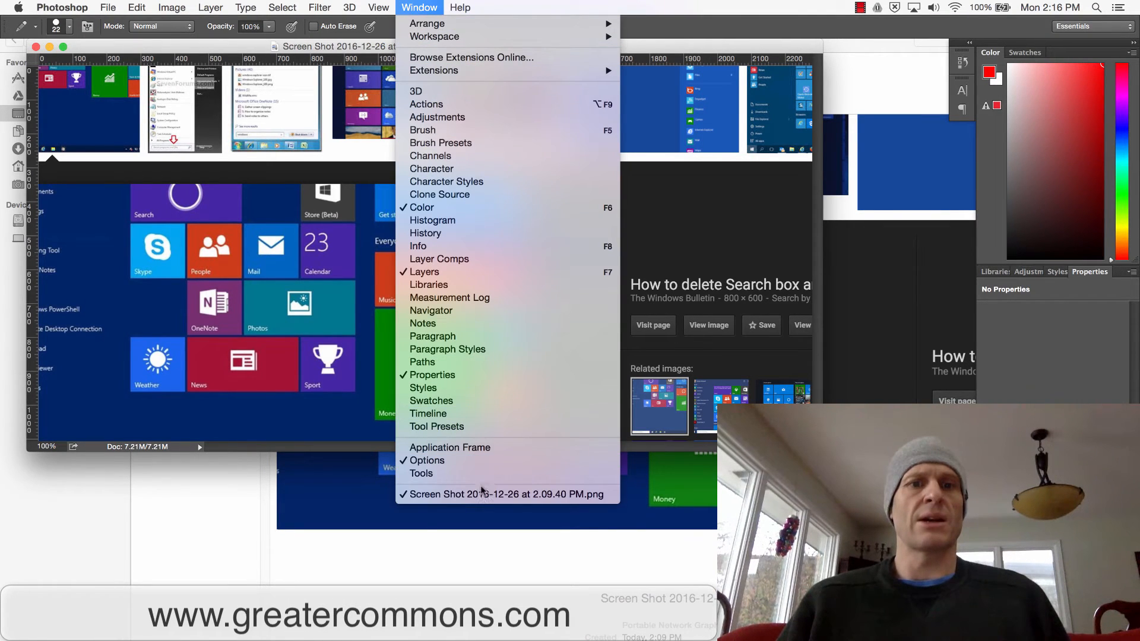
{"action": "left_click", "coordinate": [504, 494]}
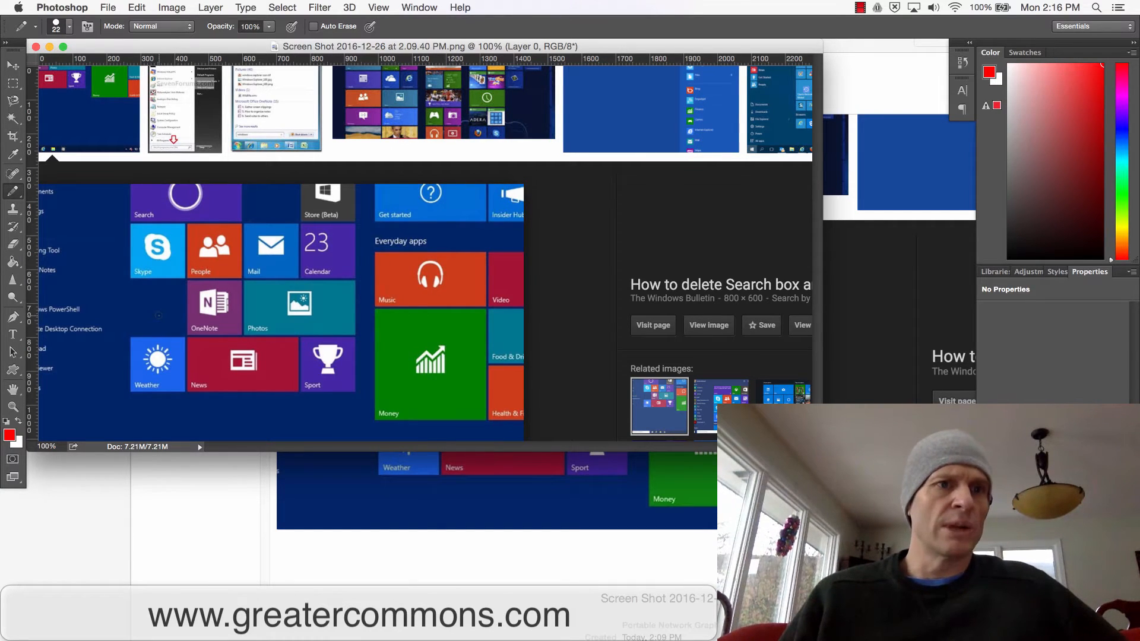
{"action": "left_click", "coordinate": [12, 371]}
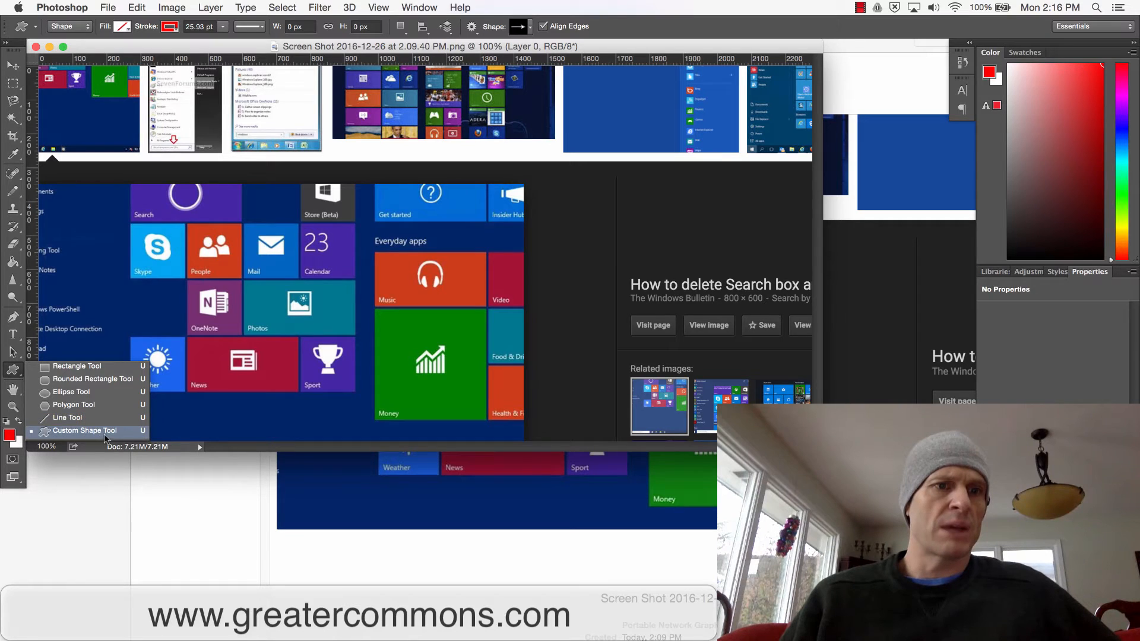
{"action": "mouse_move", "coordinate": [91, 379]}
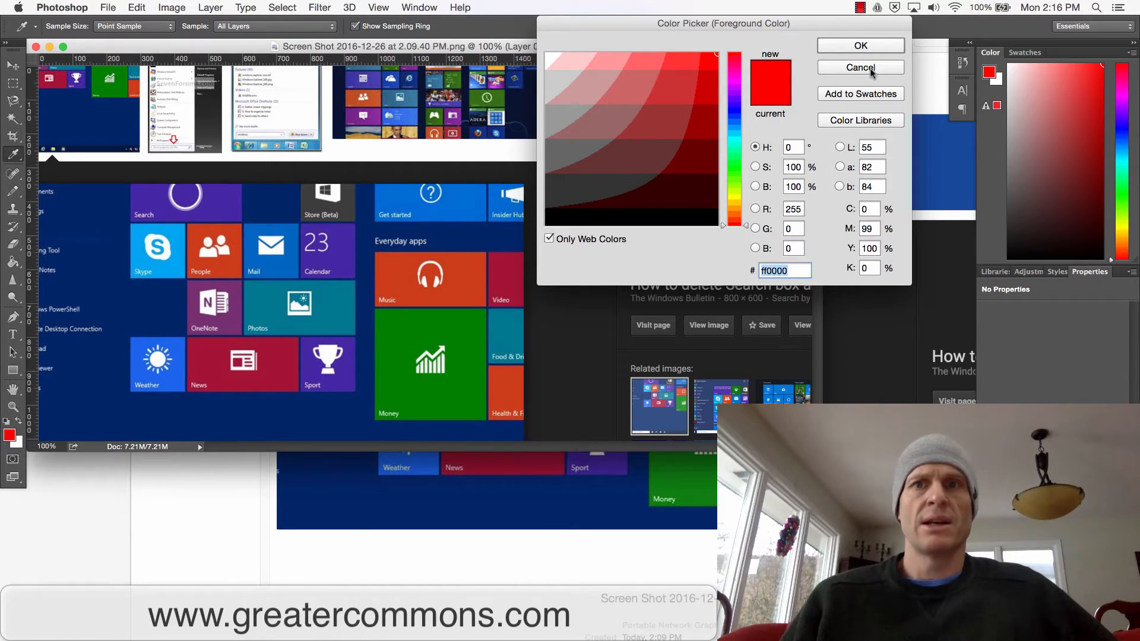
Step: Give the rectangle shape a gray fill, keeping its thick red stroke
{"action": "left_click", "coordinate": [860, 66]}
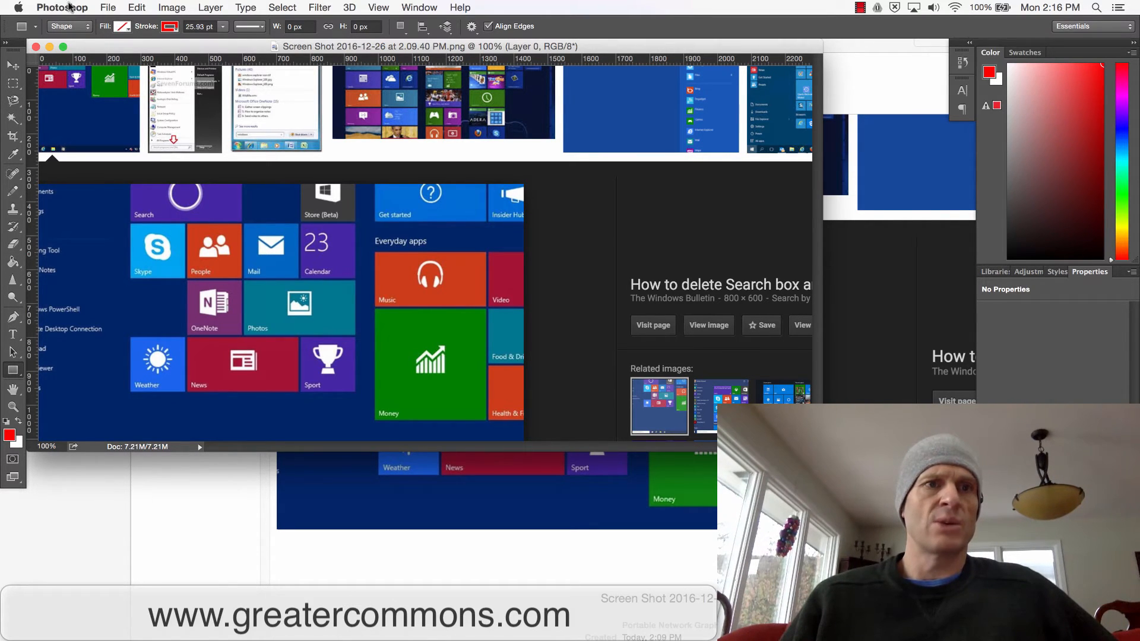
{"action": "left_click", "coordinate": [121, 26]}
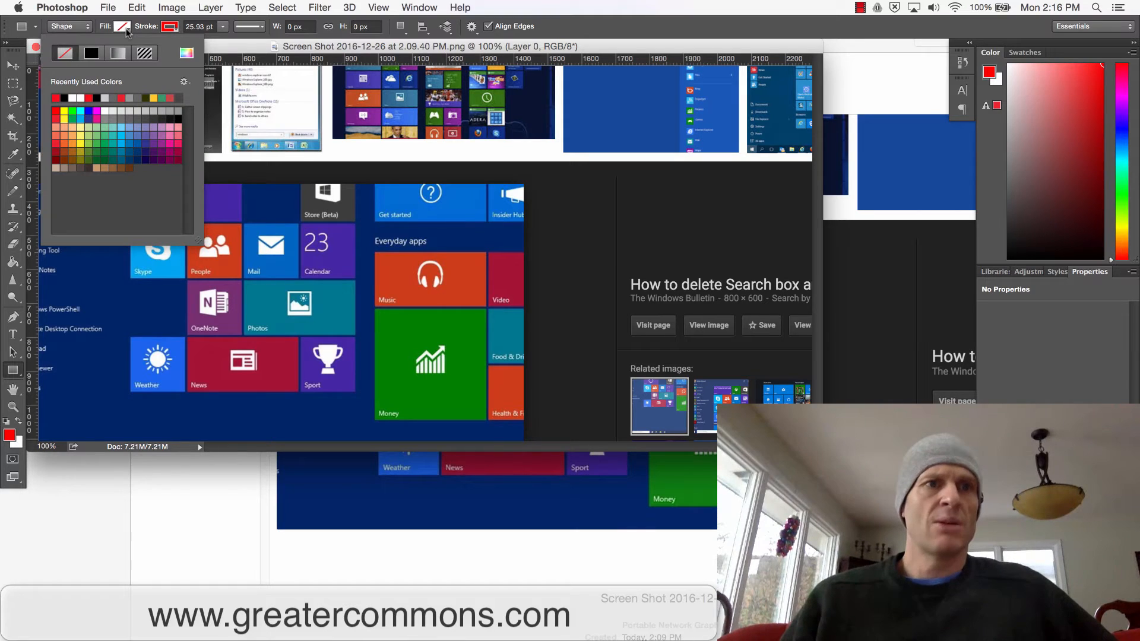
{"action": "left_click", "coordinate": [55, 99]}
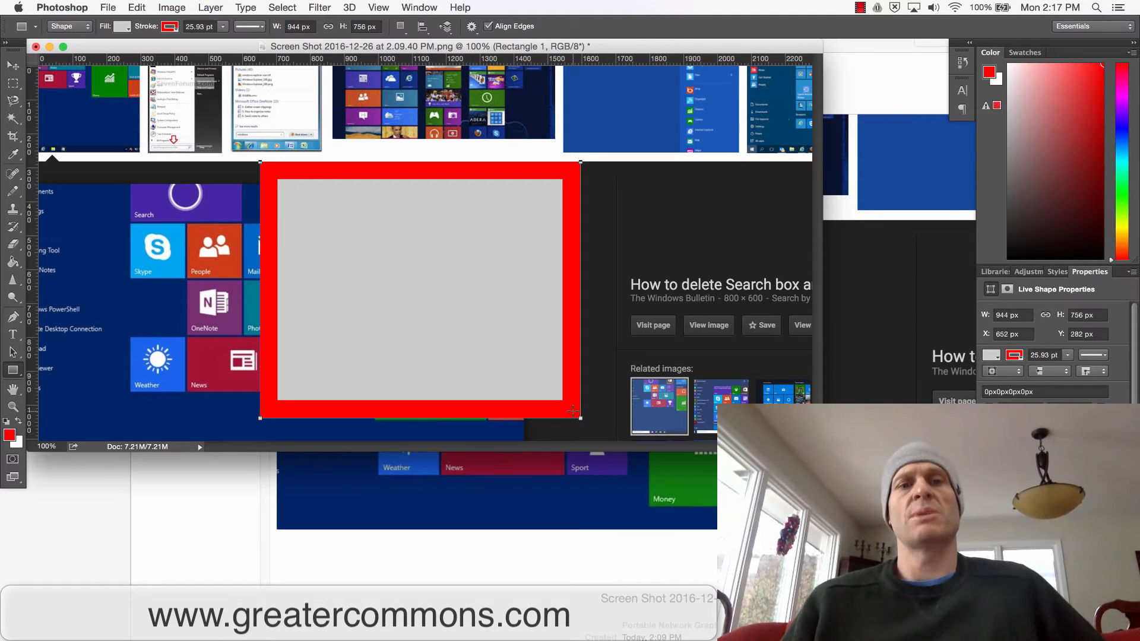
Step: Look over the Save As format options, then back out without saving
{"action": "left_click", "coordinate": [107, 7]}
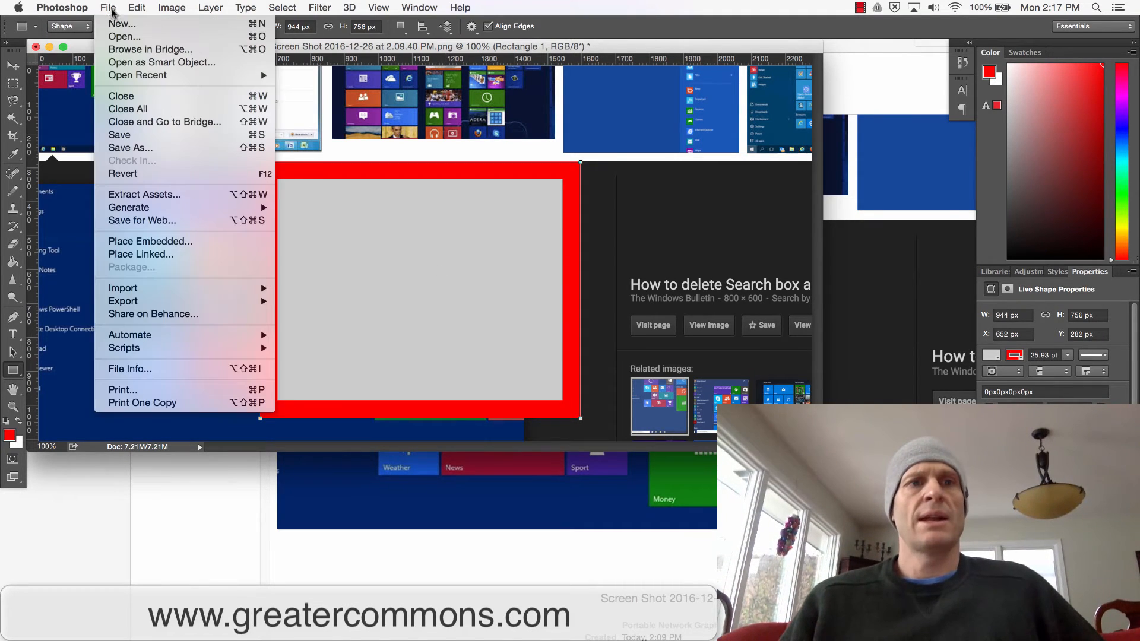
{"action": "mouse_move", "coordinate": [131, 148]}
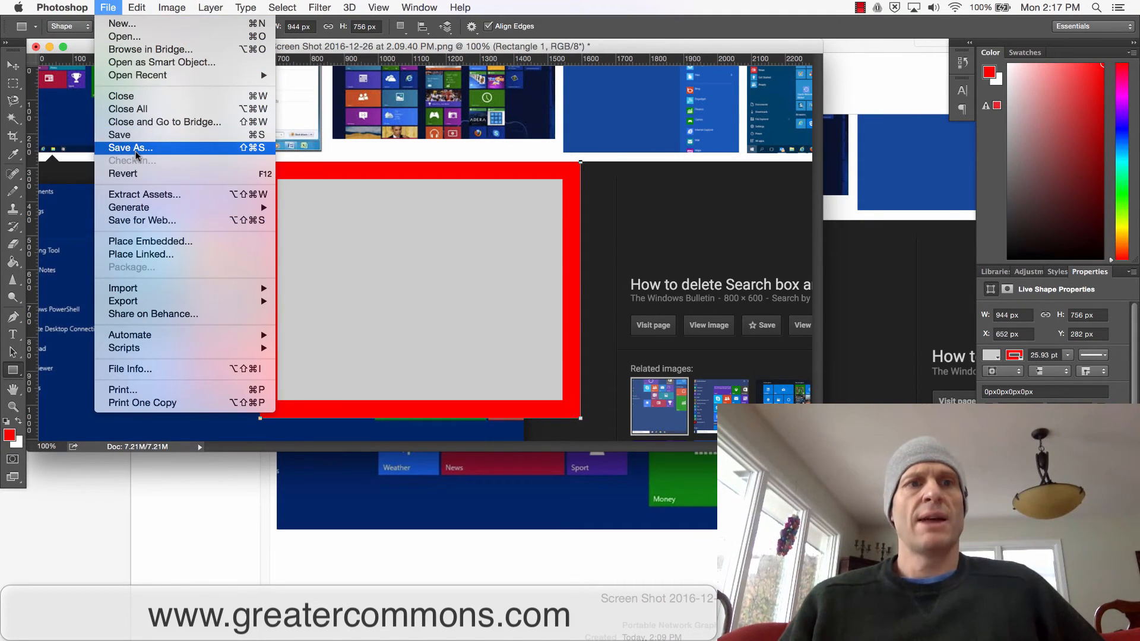
{"action": "mouse_move", "coordinate": [141, 221]}
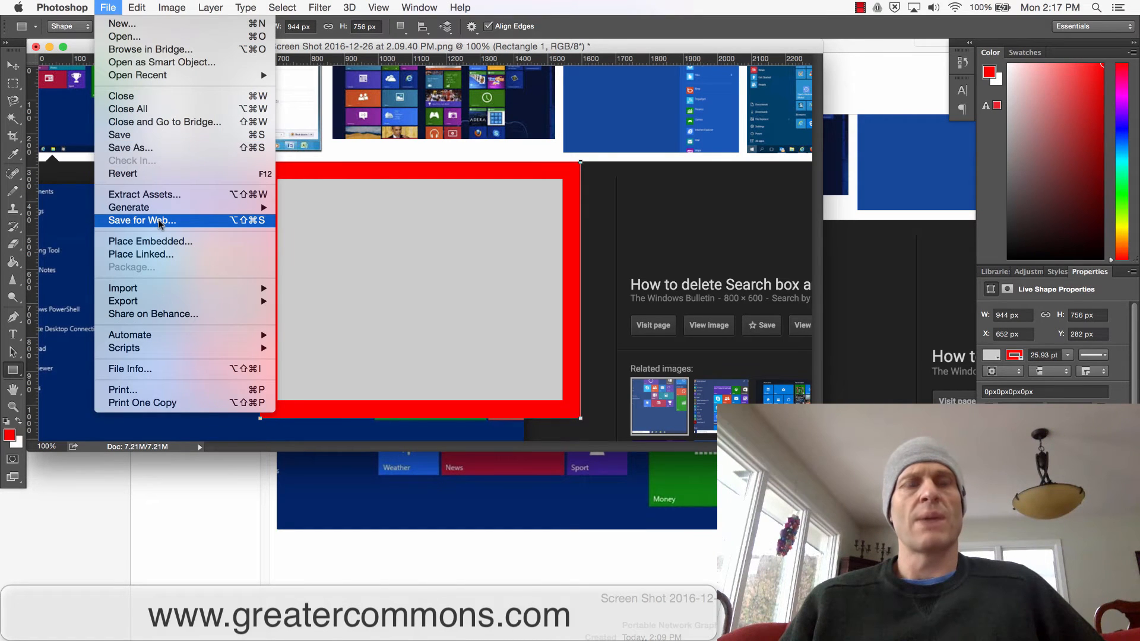
{"action": "mouse_move", "coordinate": [130, 148]}
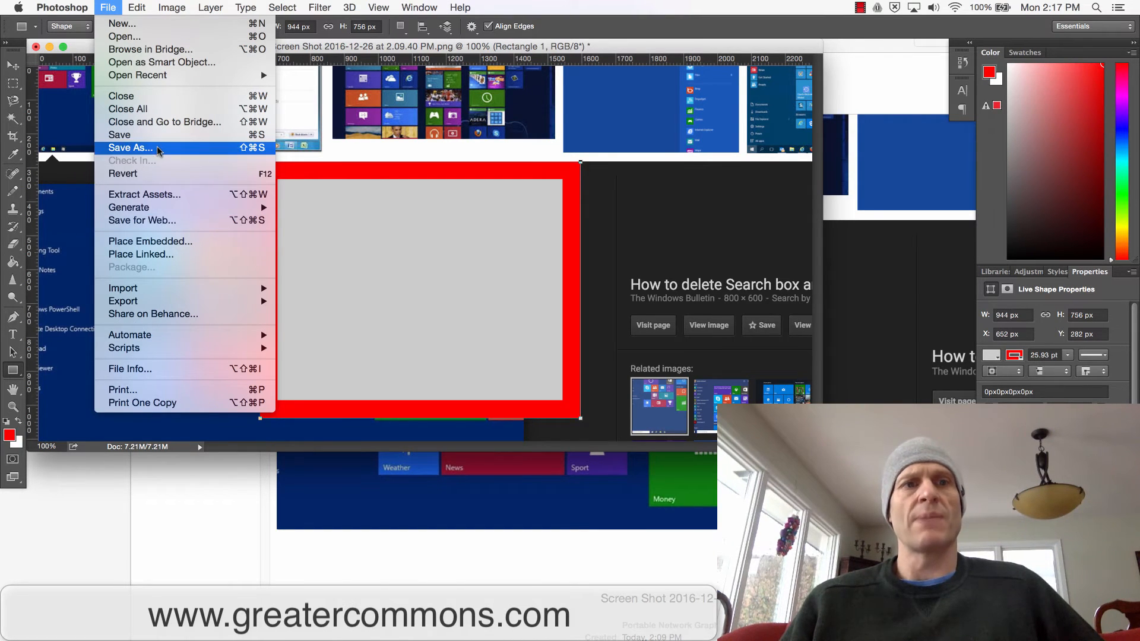
{"action": "left_click", "coordinate": [130, 148]}
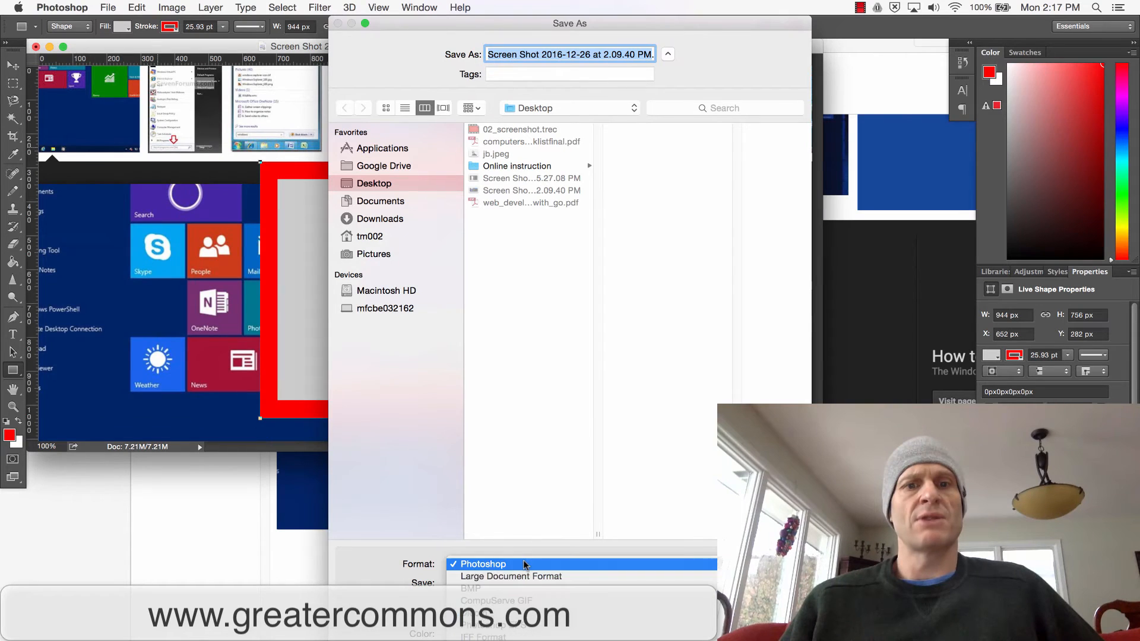
{"action": "mouse_move", "coordinate": [554, 589]}
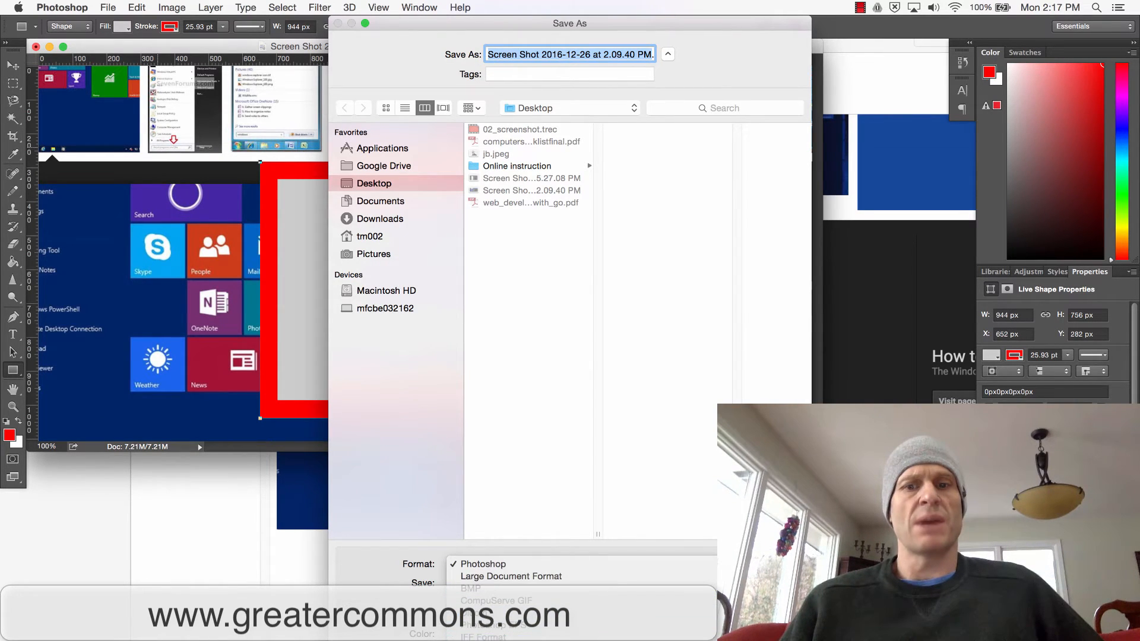
{"action": "left_click", "coordinate": [108, 7]}
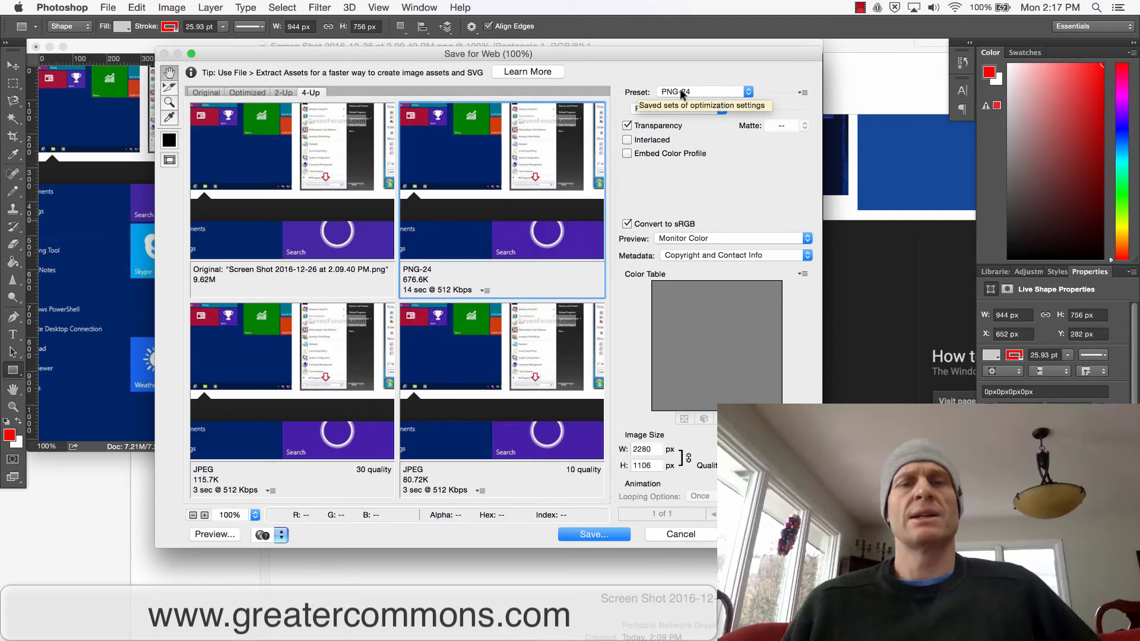
Step: Compare JPEG, PNG-24 and PNG-8 128 Dithered previews in Save for Web, settling on JPEG Low
{"action": "left_click", "coordinate": [749, 91]}
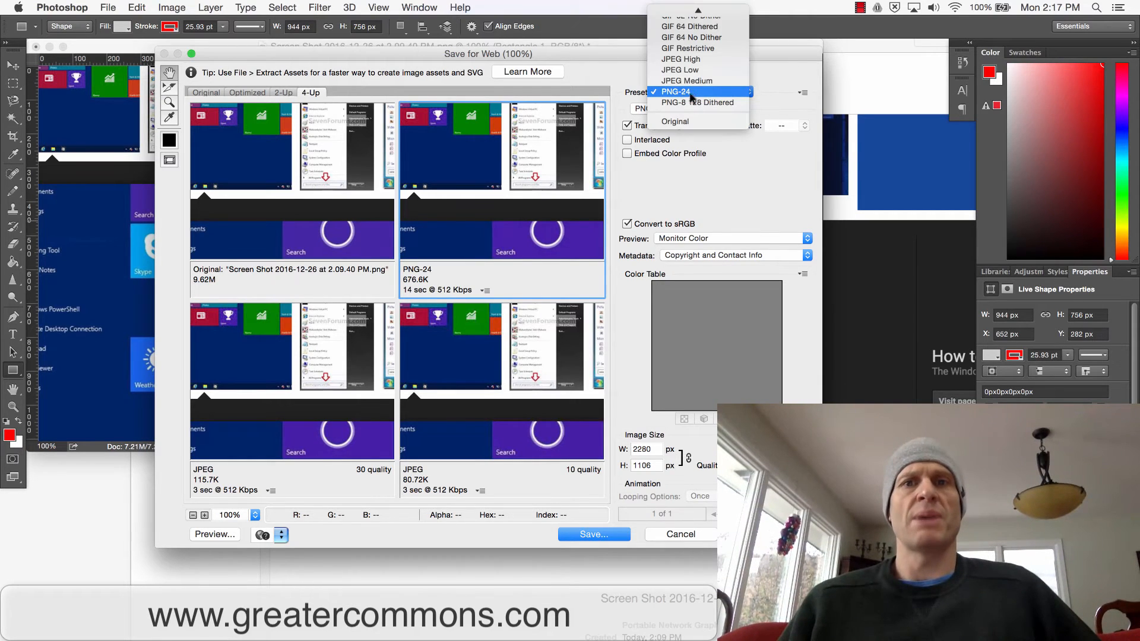
{"action": "left_click", "coordinate": [679, 69]}
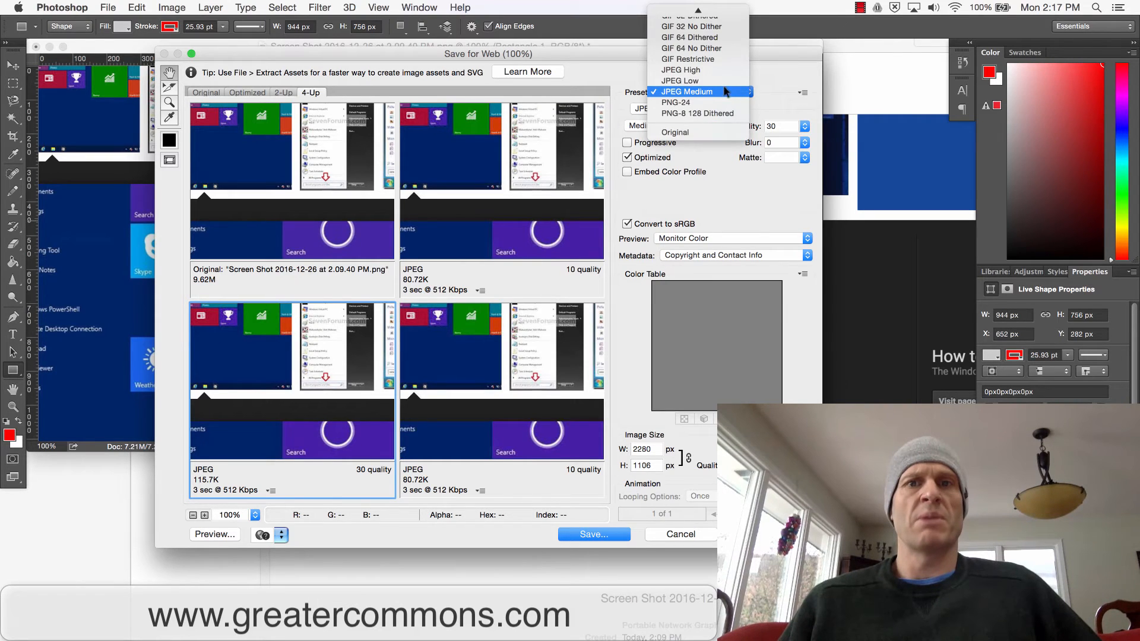
{"action": "mouse_move", "coordinate": [675, 102]}
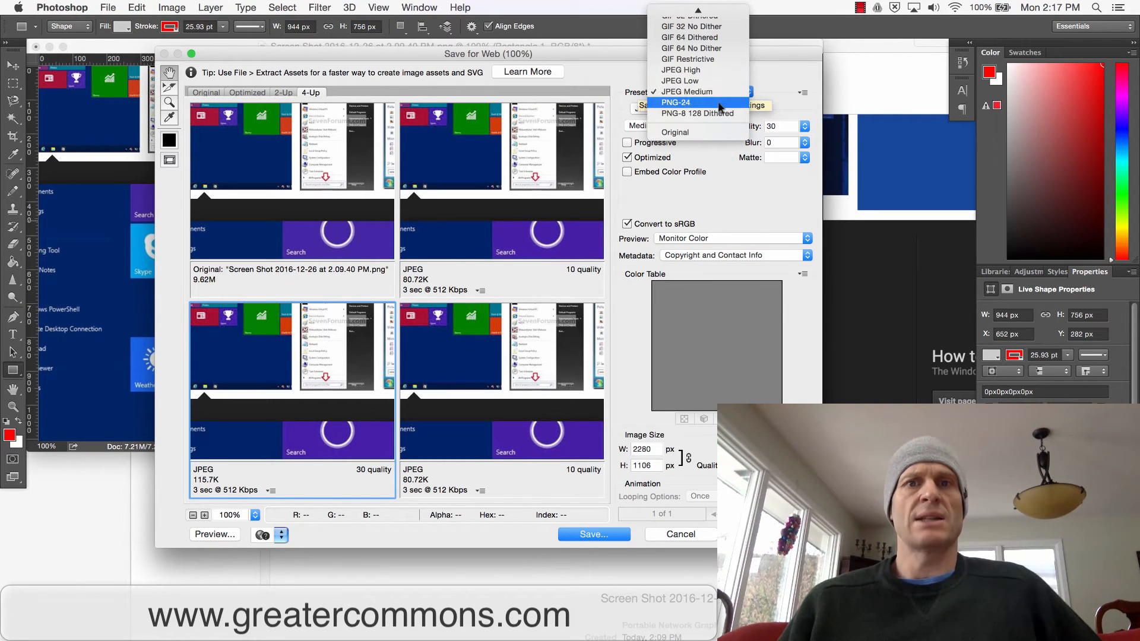
{"action": "left_click", "coordinate": [676, 102]}
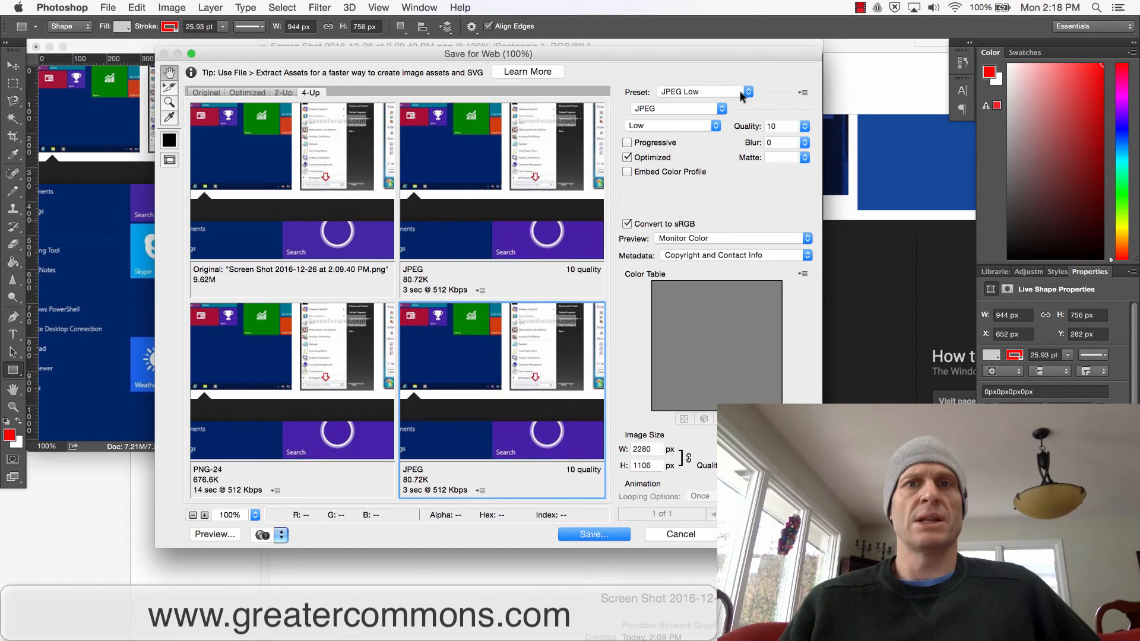
{"action": "left_click", "coordinate": [747, 92]}
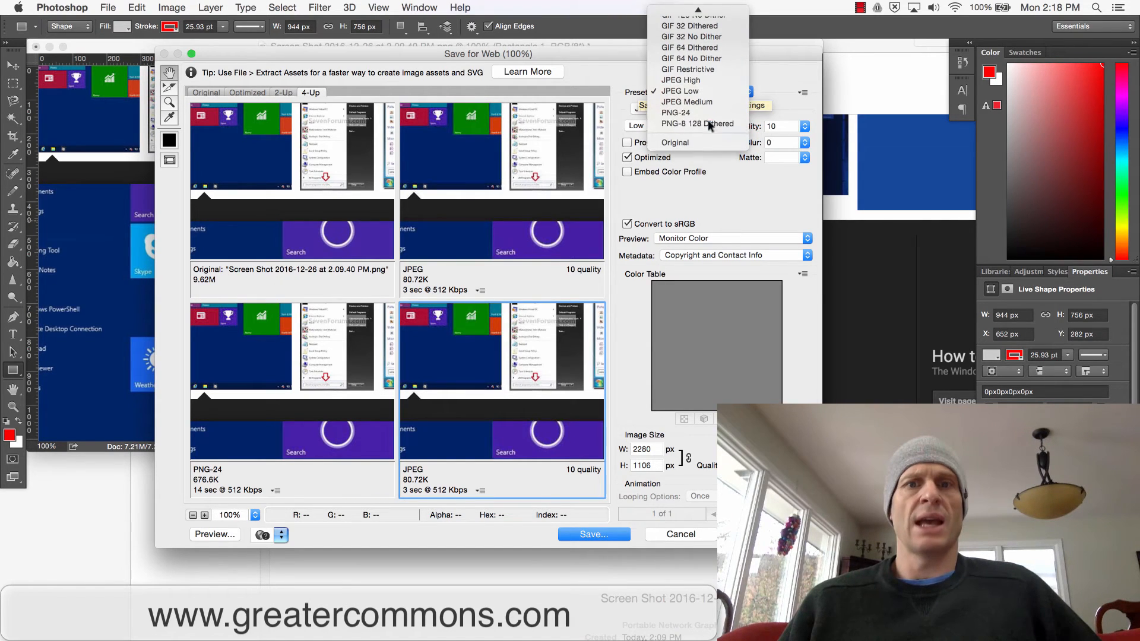
{"action": "left_click", "coordinate": [697, 124]}
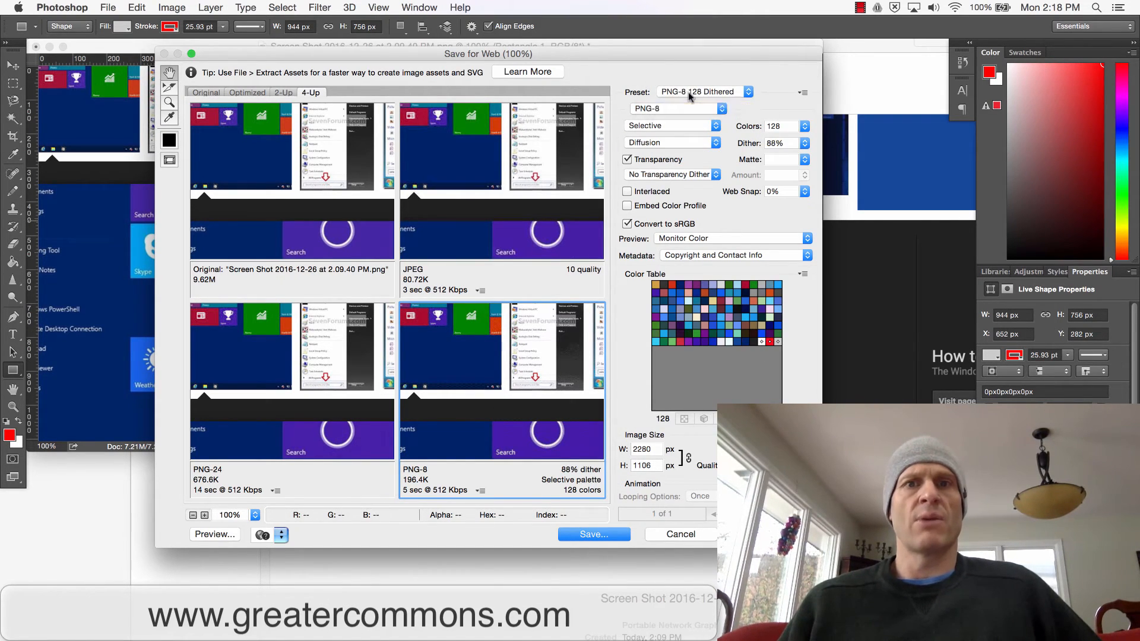
{"action": "left_click", "coordinate": [748, 91]}
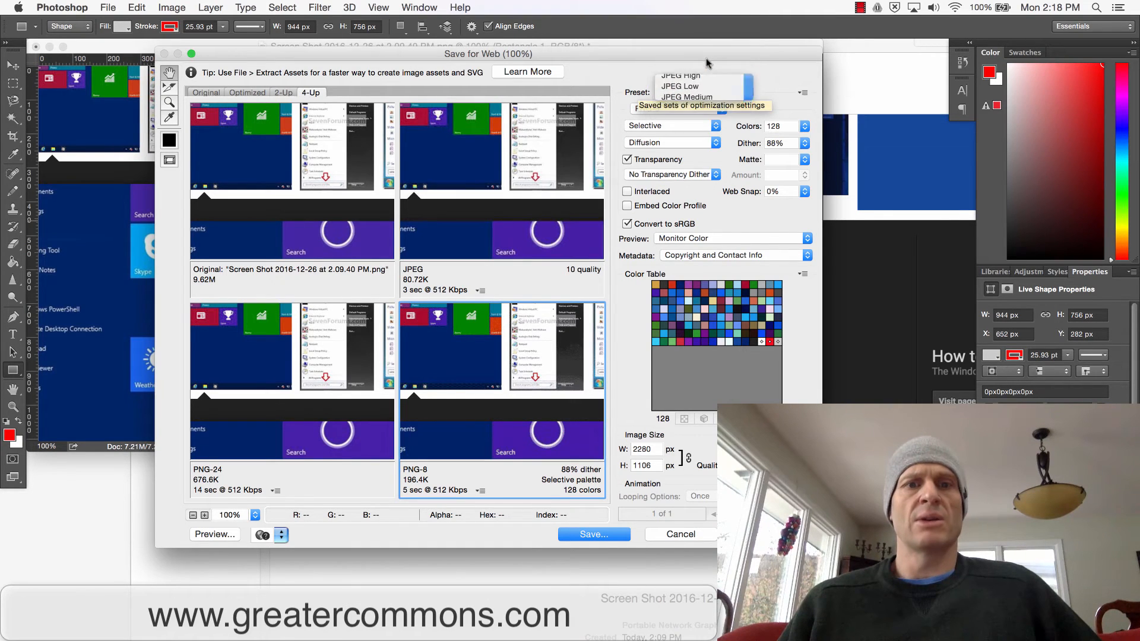
{"action": "left_click", "coordinate": [679, 85]}
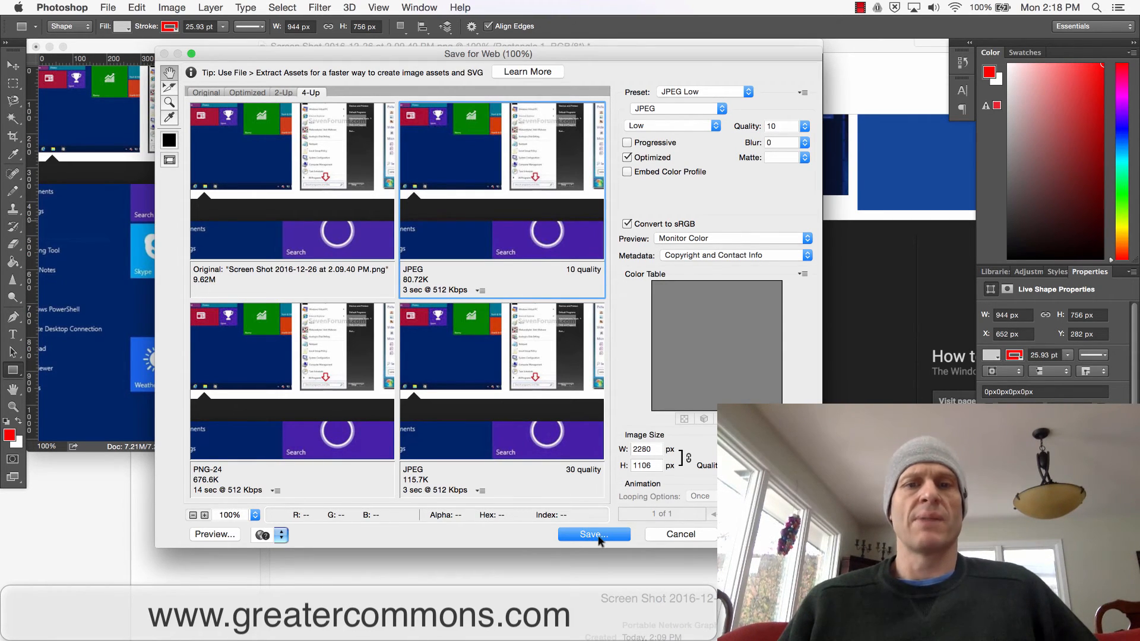
Step: Save the optimized JPEG Low copy to the Desktop as bla.jpg
{"action": "left_click", "coordinate": [593, 534]}
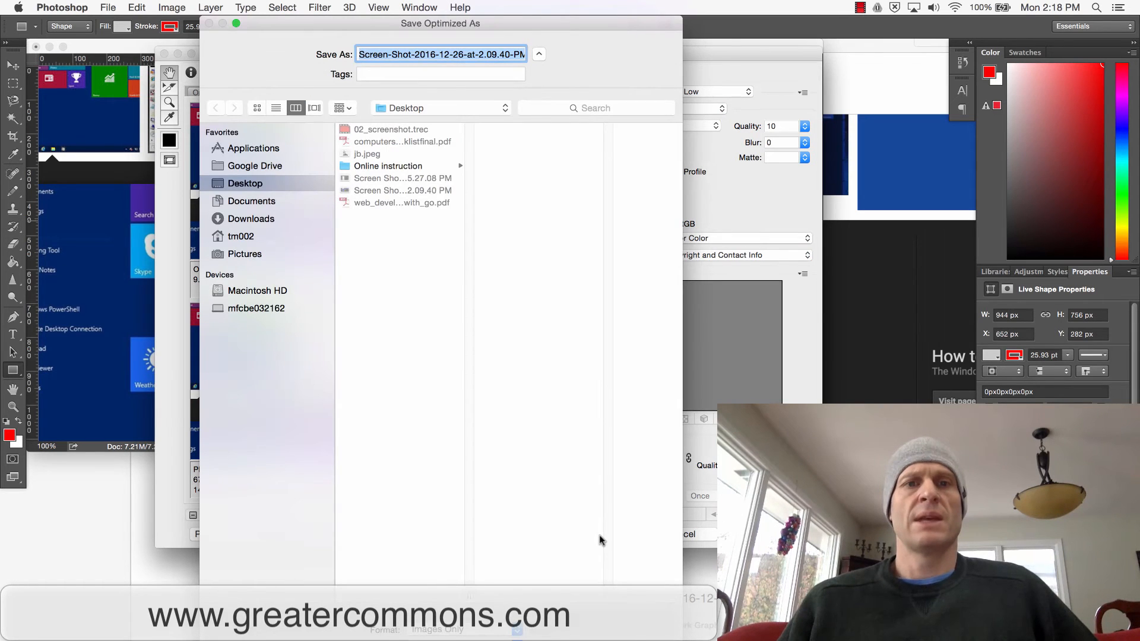
{"action": "mouse_move", "coordinate": [394, 234]}
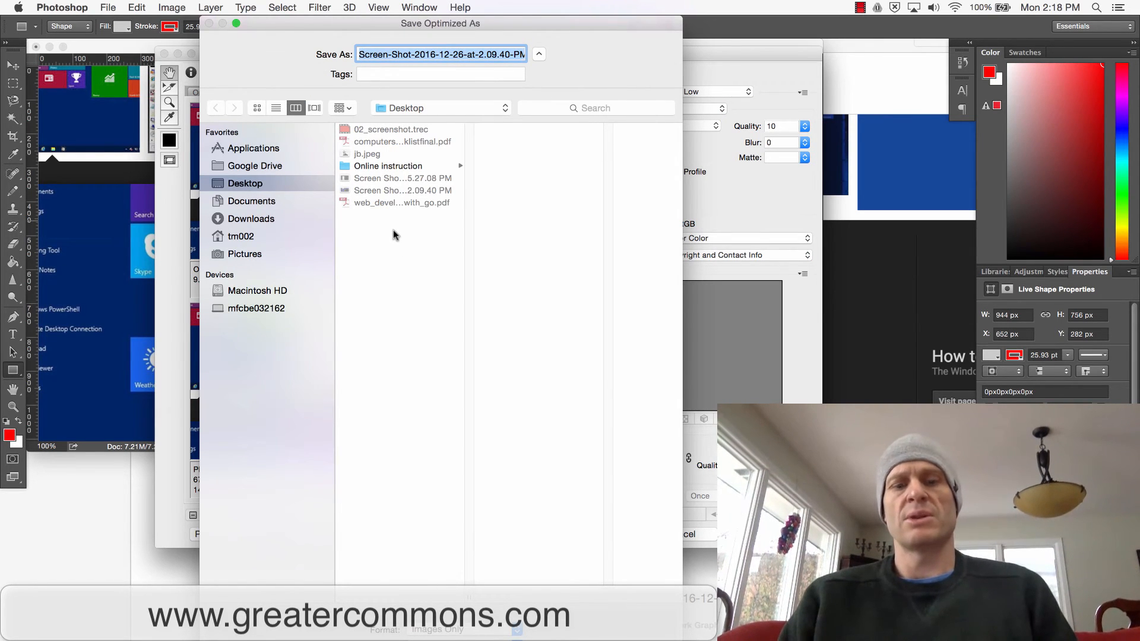
{"action": "type", "text": "bla.jpg"}
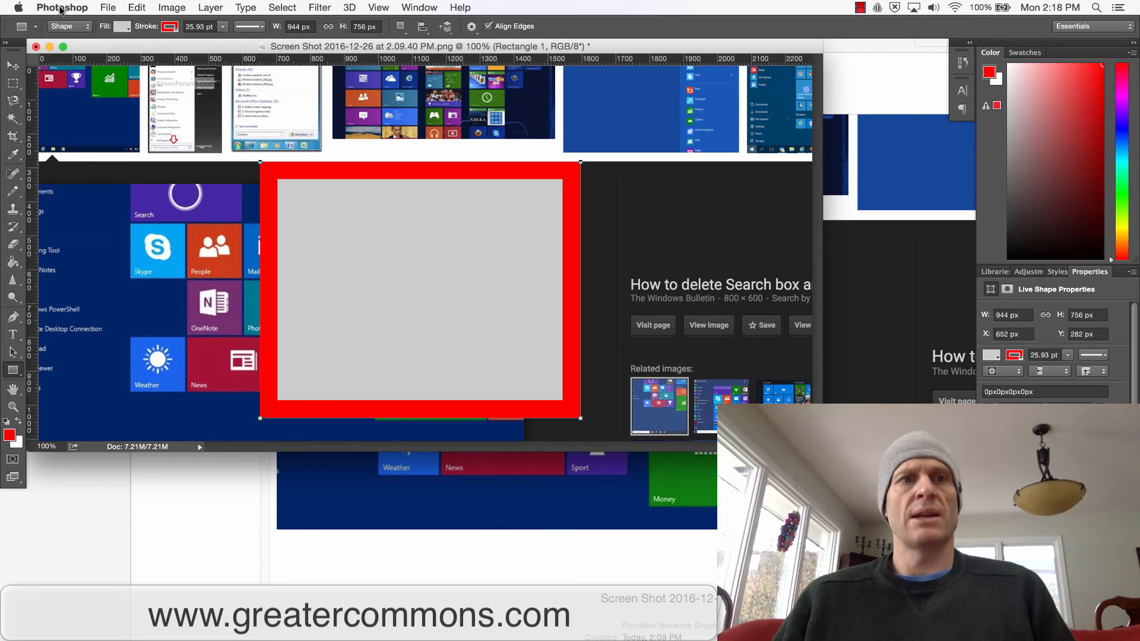
Step: Browse the File and Edit menus, quit Photoshop and bring Chrome back to the front
{"action": "left_click", "coordinate": [62, 7]}
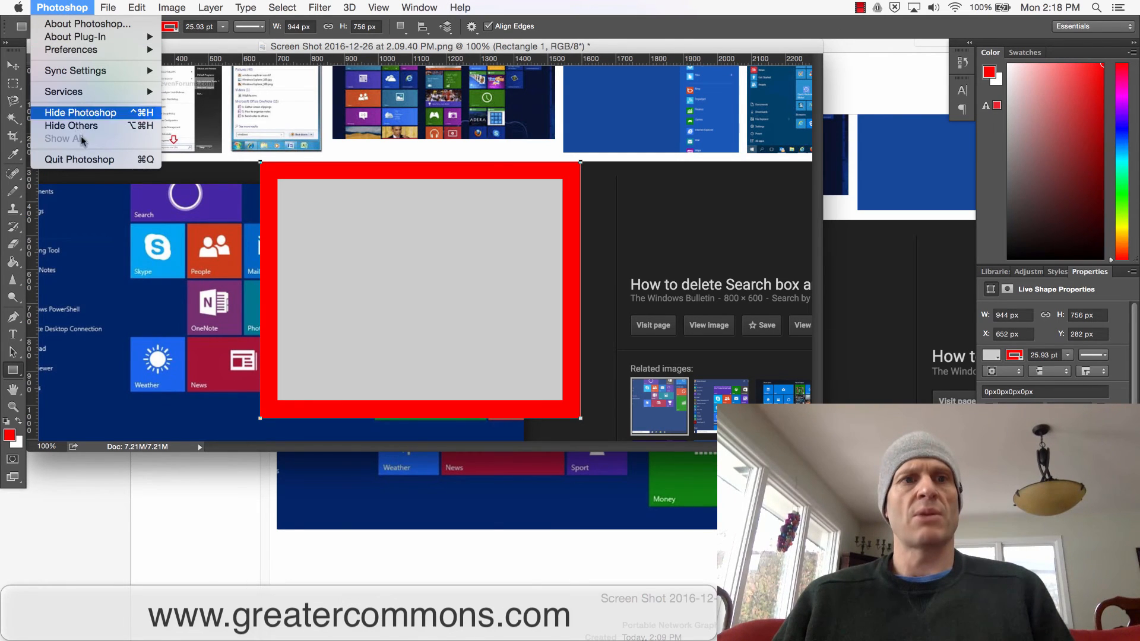
{"action": "mouse_move", "coordinate": [79, 159]}
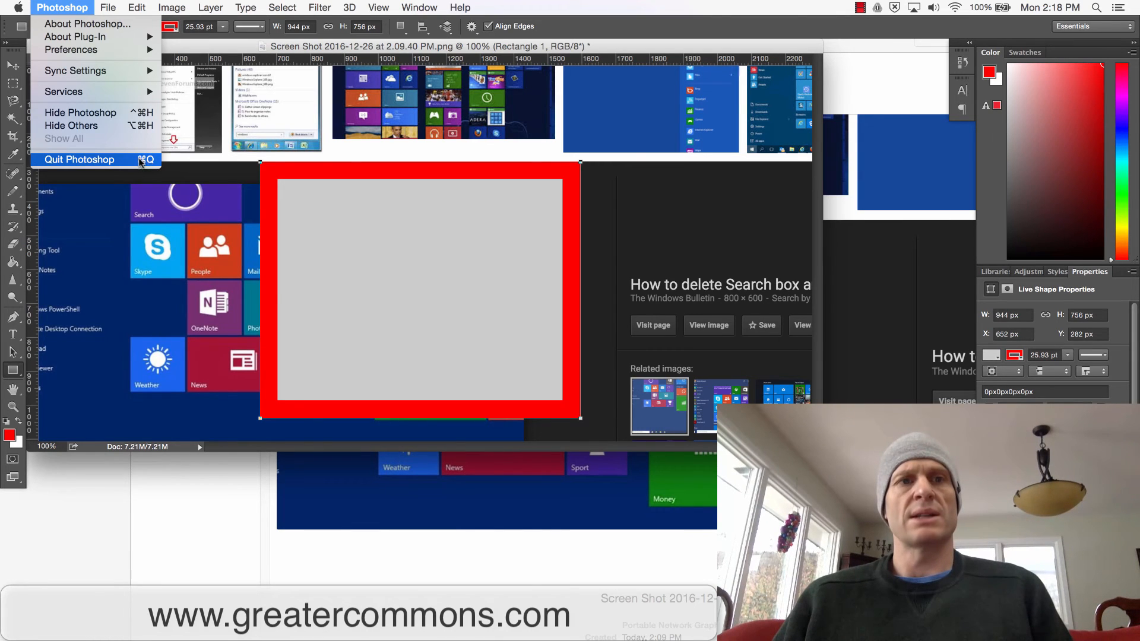
{"action": "left_click", "coordinate": [107, 9]}
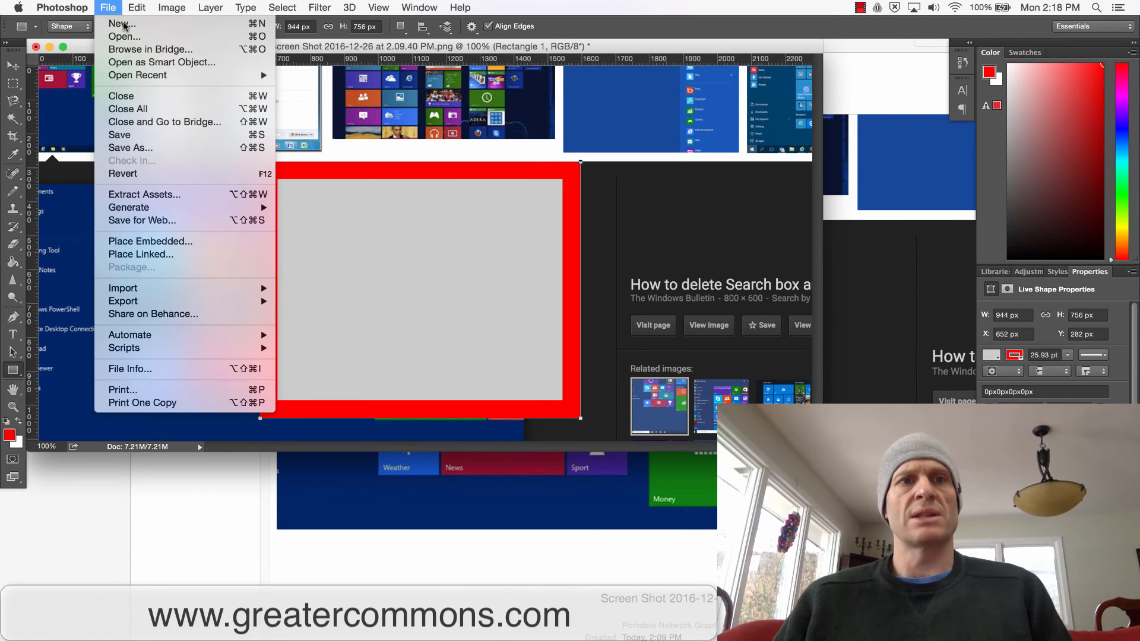
{"action": "mouse_move", "coordinate": [250, 180]}
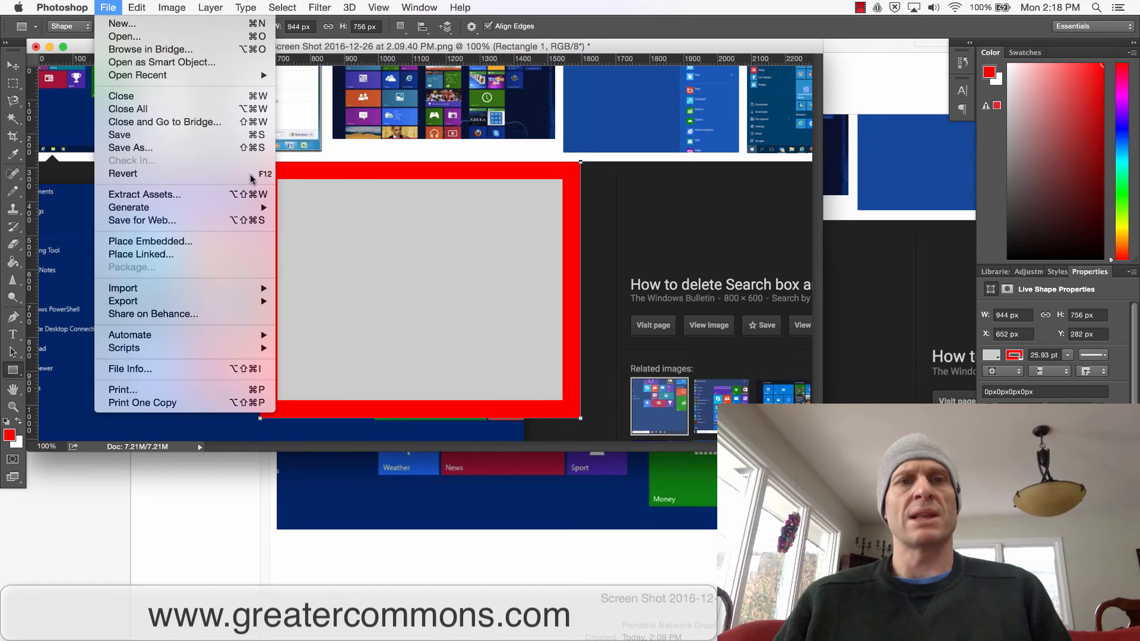
{"action": "left_click", "coordinate": [136, 7]}
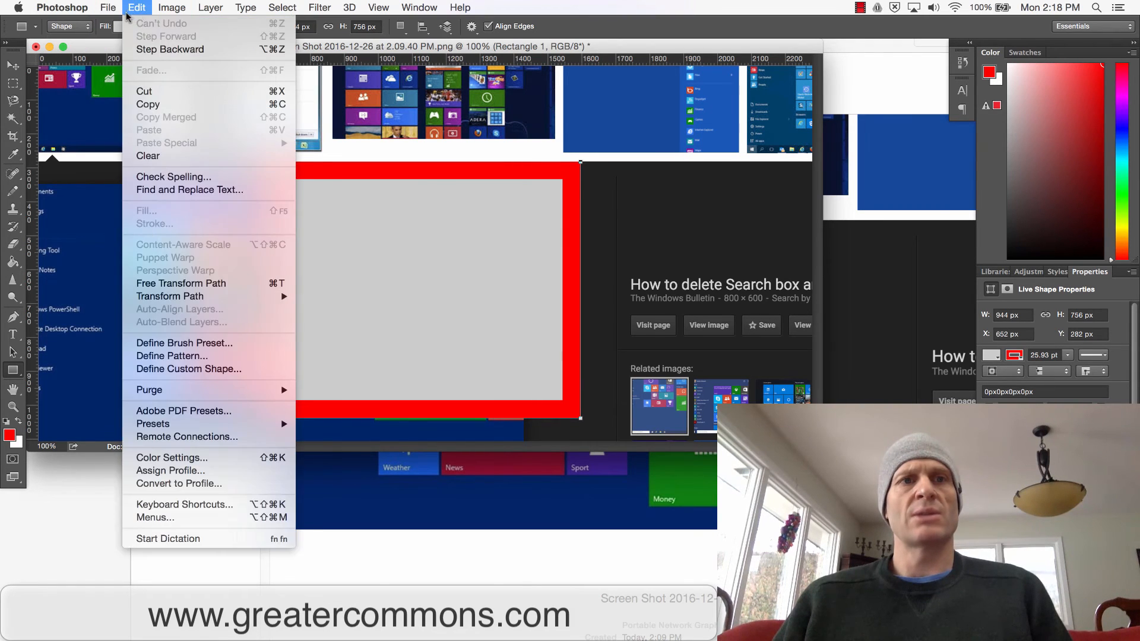
{"action": "left_click", "coordinate": [108, 7]}
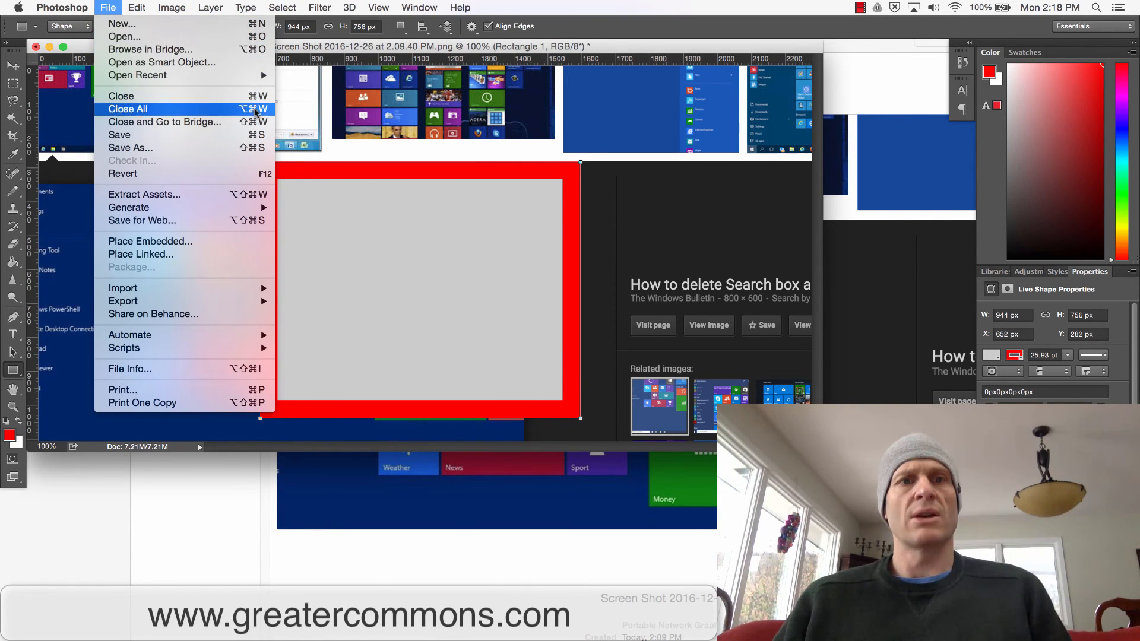
{"action": "left_click", "coordinate": [62, 7]}
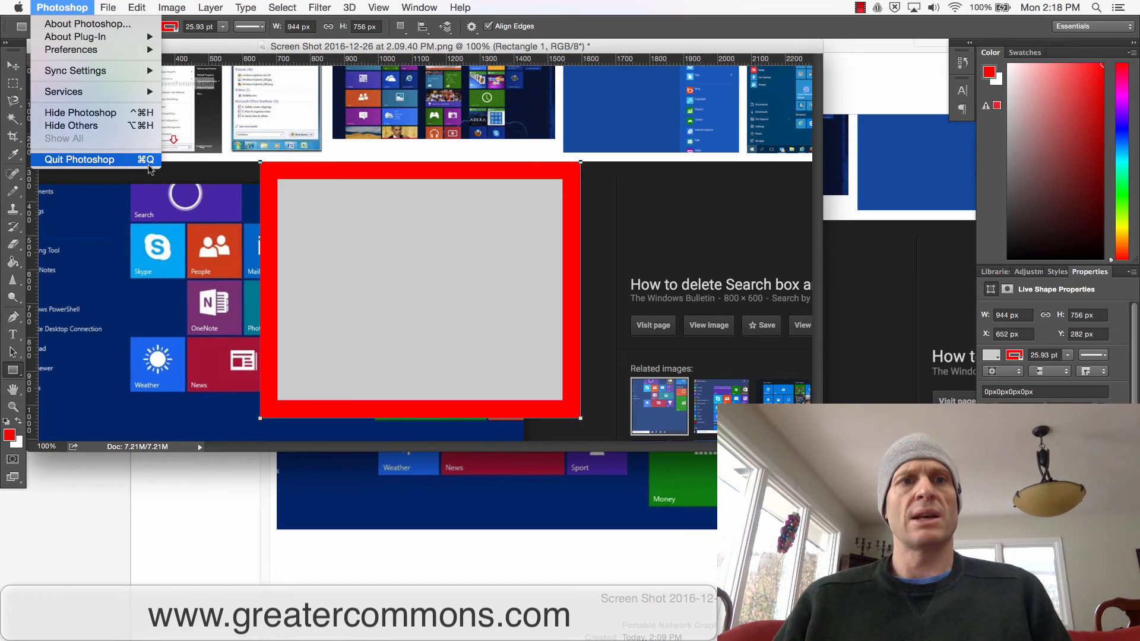
{"action": "mouse_move", "coordinate": [86, 124]}
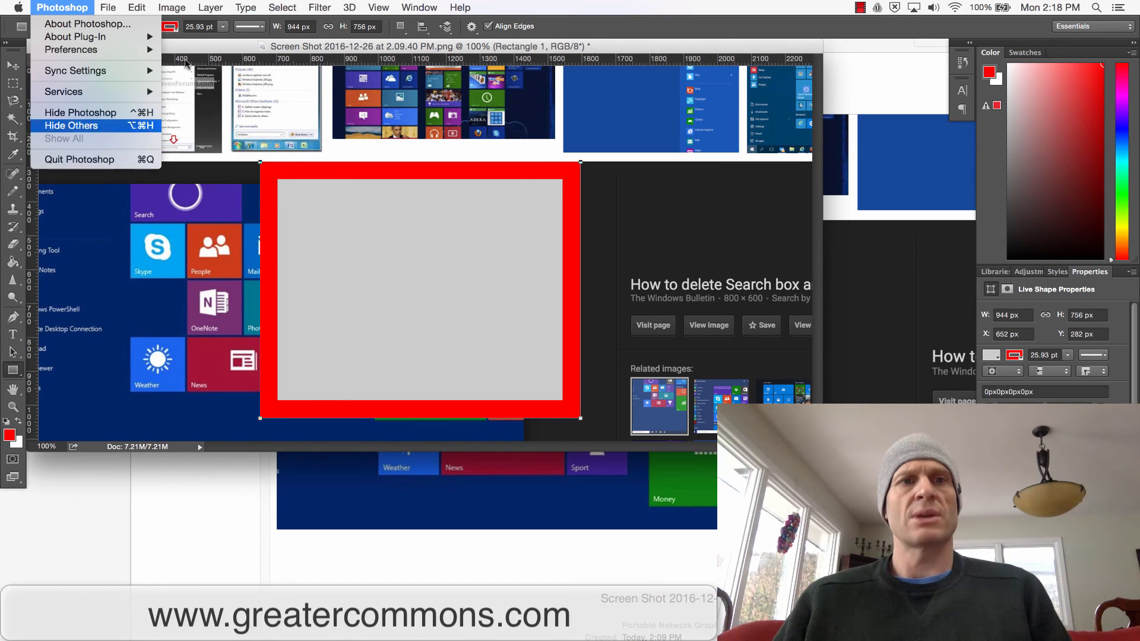
{"action": "left_click", "coordinate": [617, 25]}
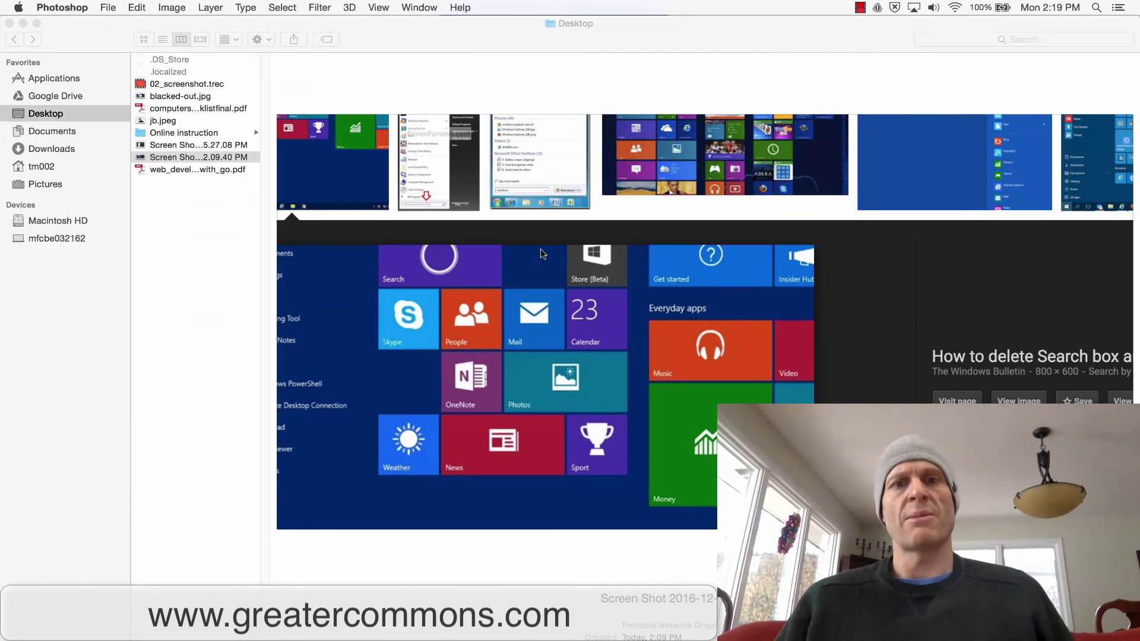
{"action": "mouse_move", "coordinate": [188, 105]}
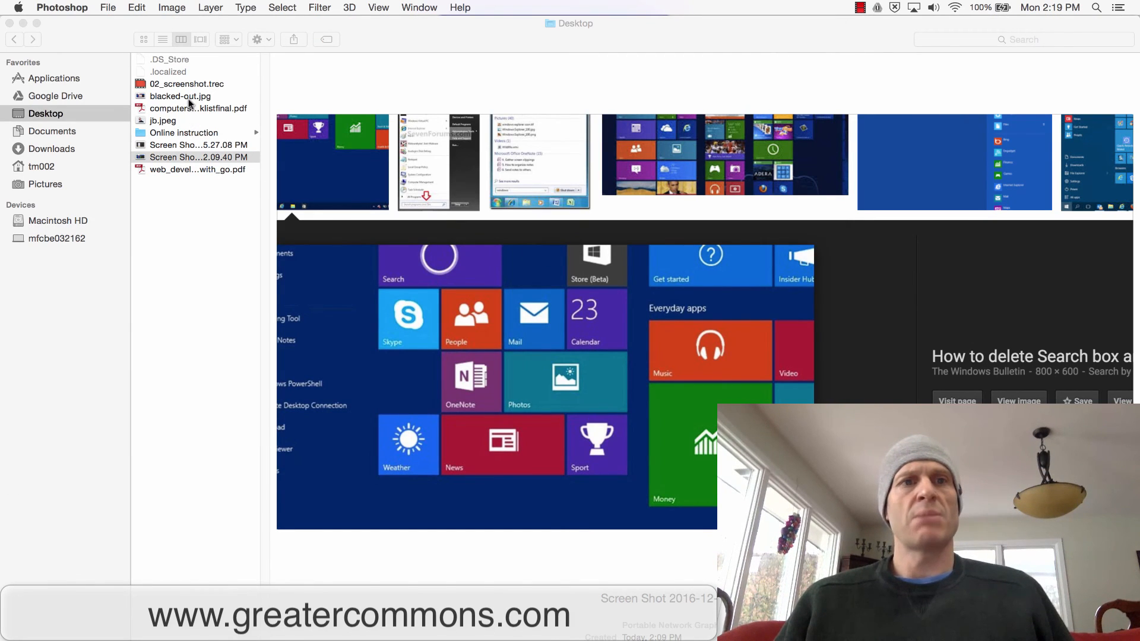
{"action": "left_click", "coordinate": [179, 97]}
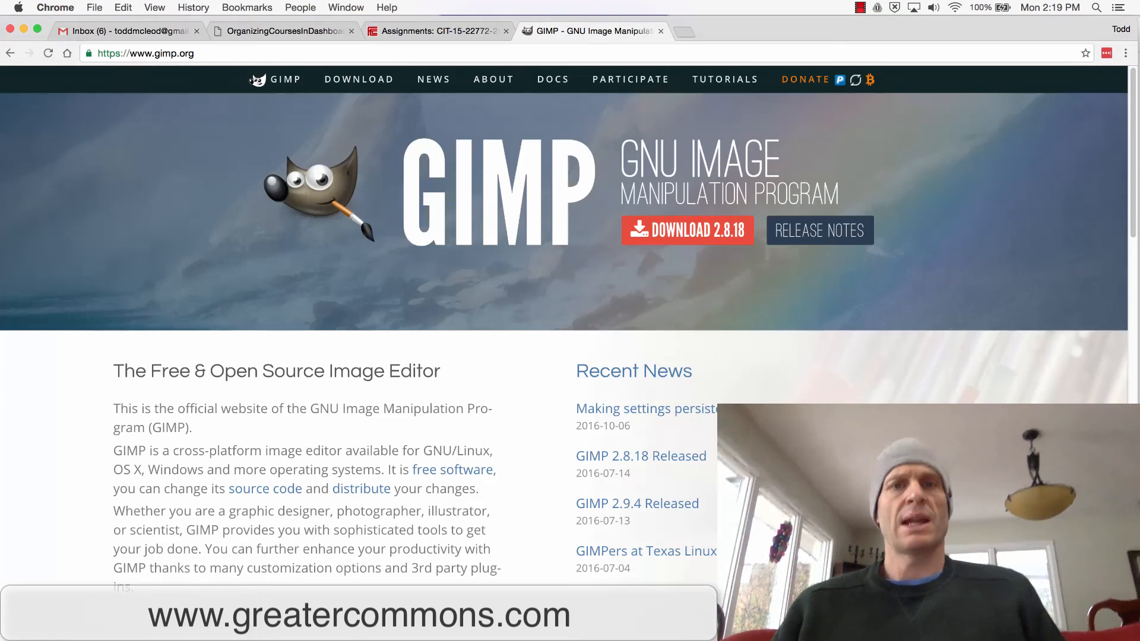
Step: Close the GIMP tab and enter Student View from the Canvas course settings
{"action": "left_click", "coordinate": [661, 31]}
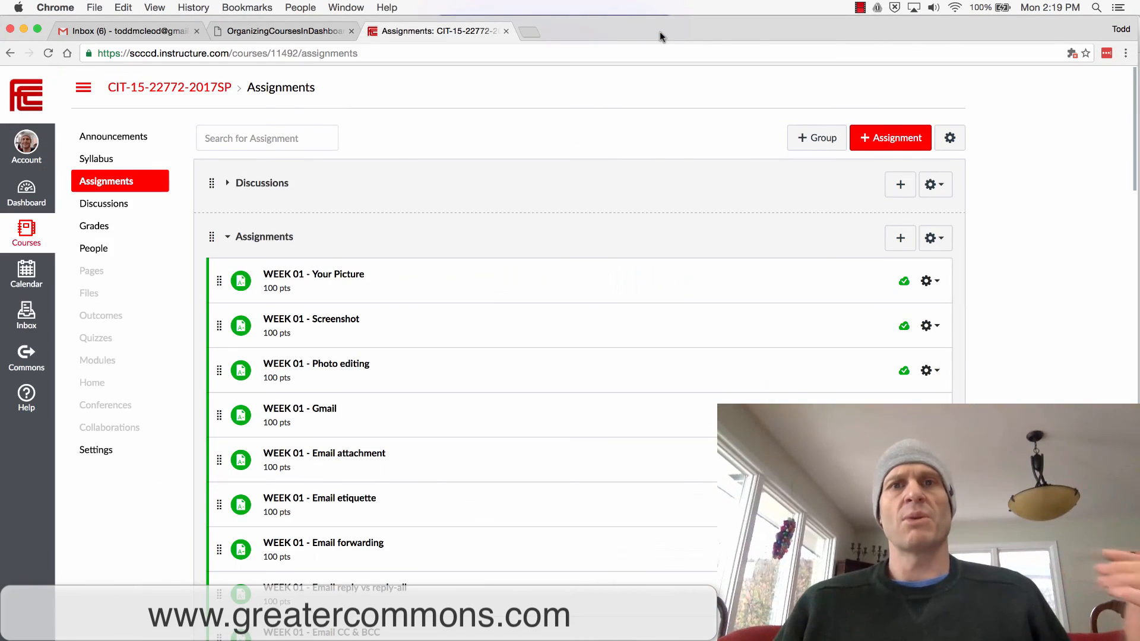
{"action": "left_click", "coordinate": [95, 449]}
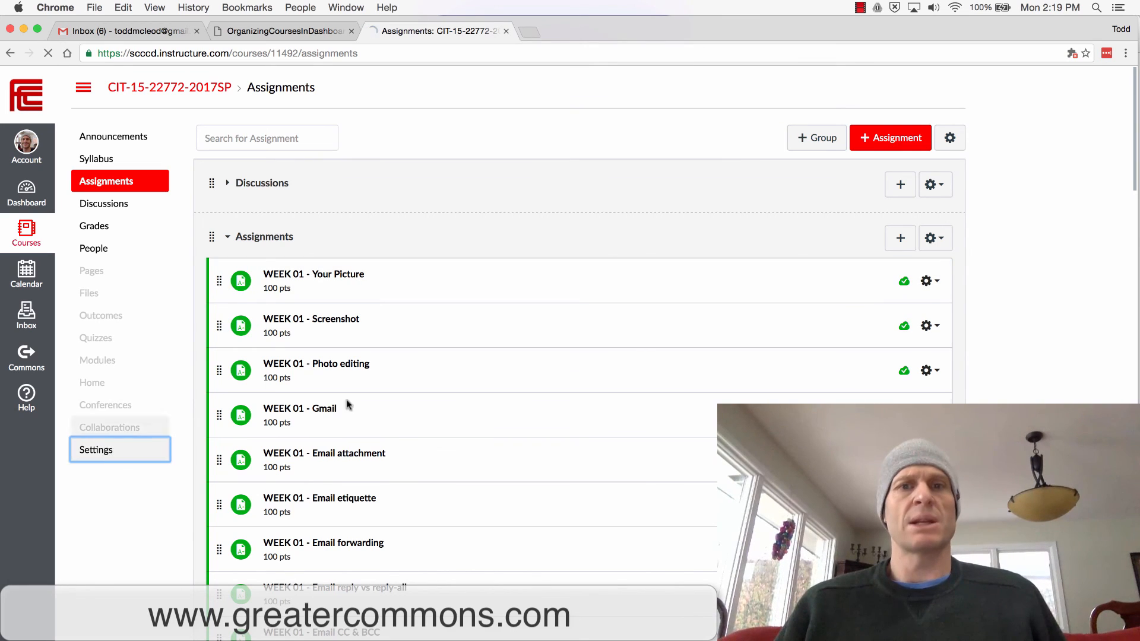
{"action": "left_click", "coordinate": [95, 449]}
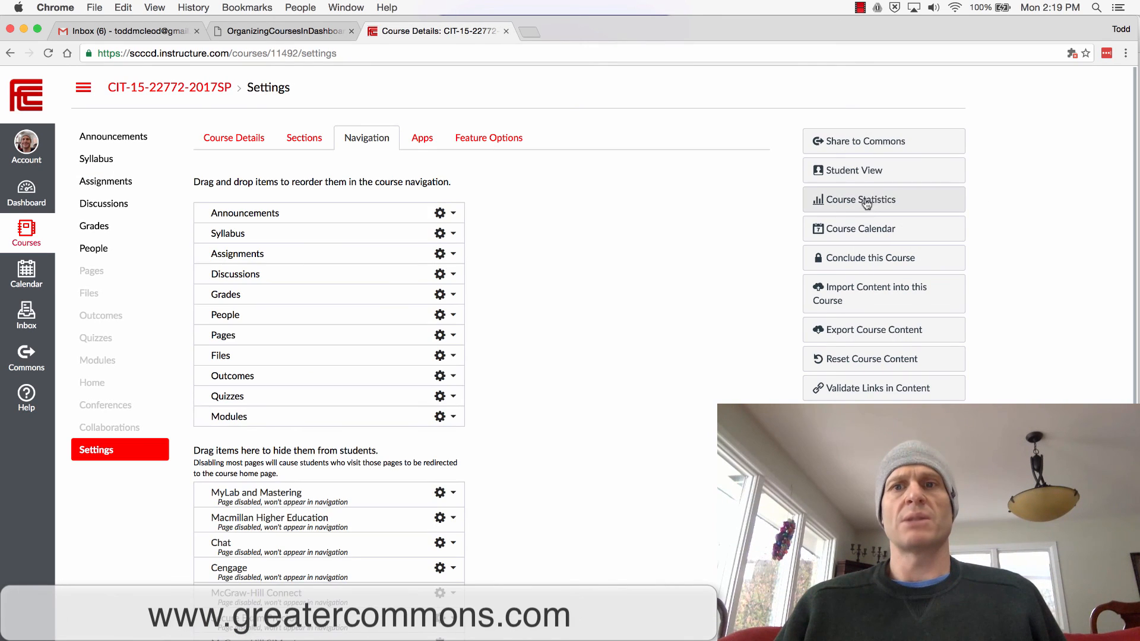
{"action": "left_click", "coordinate": [96, 158]}
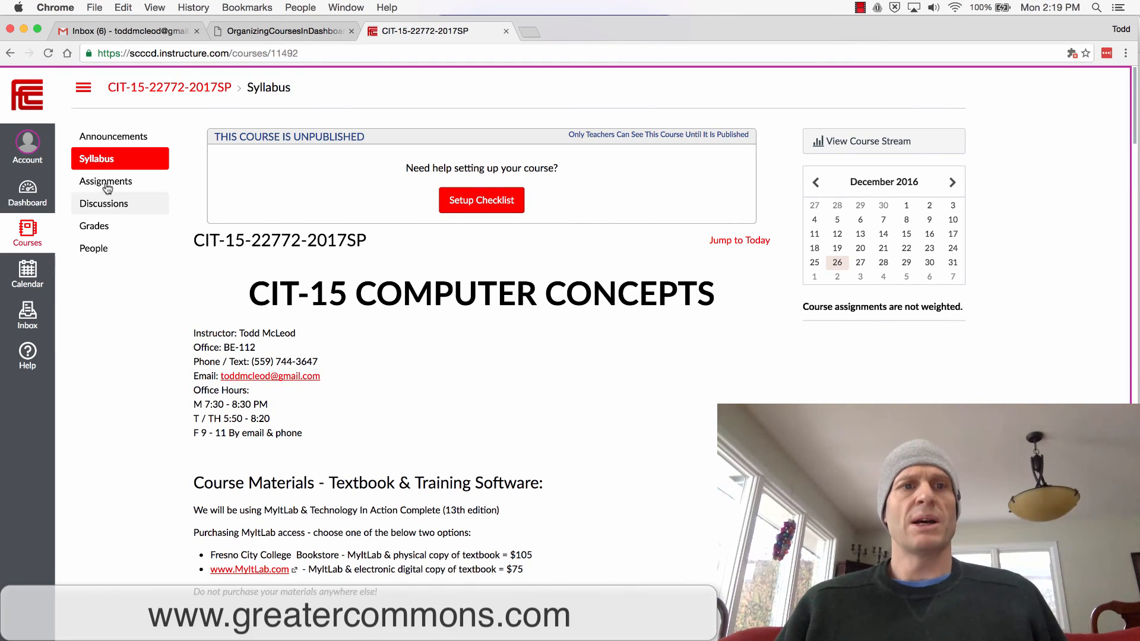
Step: Open the WEEK 01 - Photo editing assignment from the course's assignments list
{"action": "left_click", "coordinate": [105, 180]}
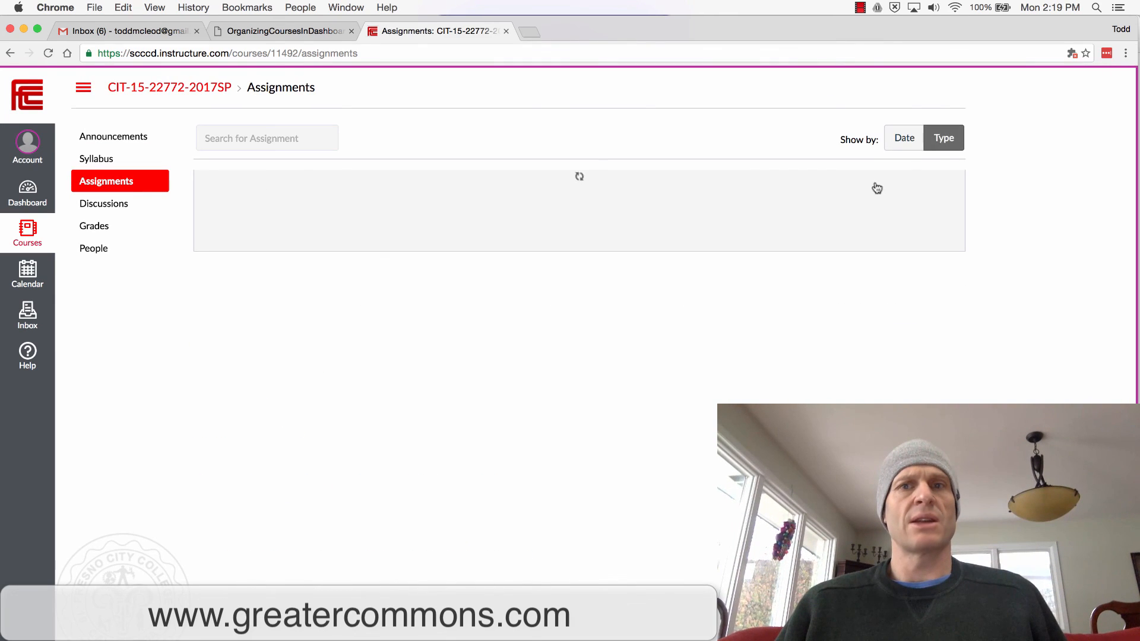
{"action": "mouse_move", "coordinate": [944, 137]}
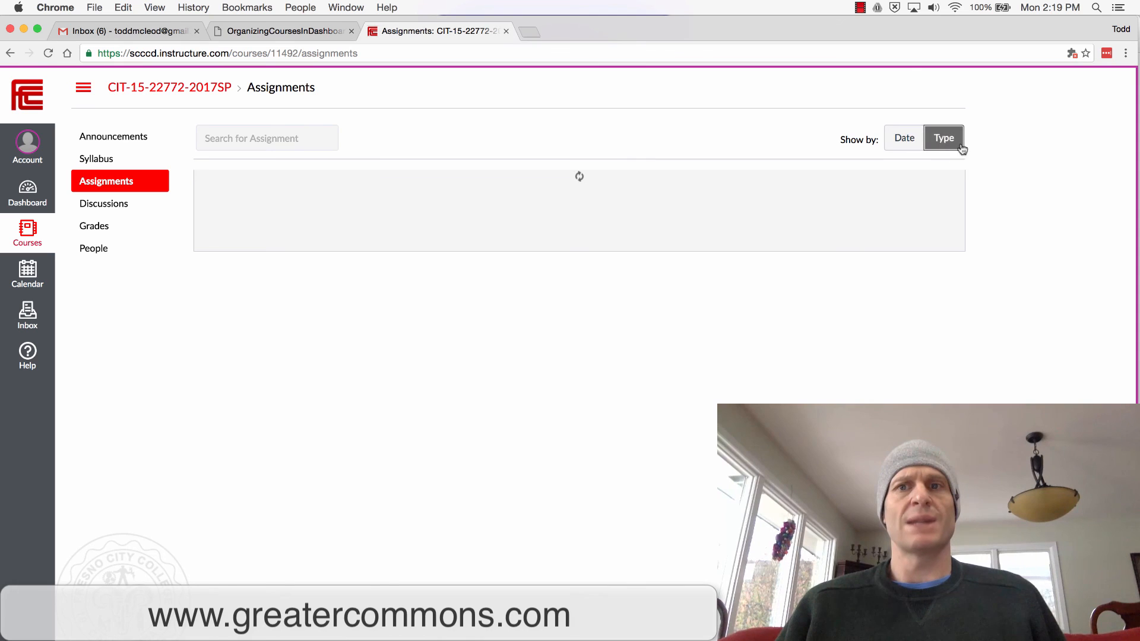
{"action": "left_click", "coordinate": [943, 138]}
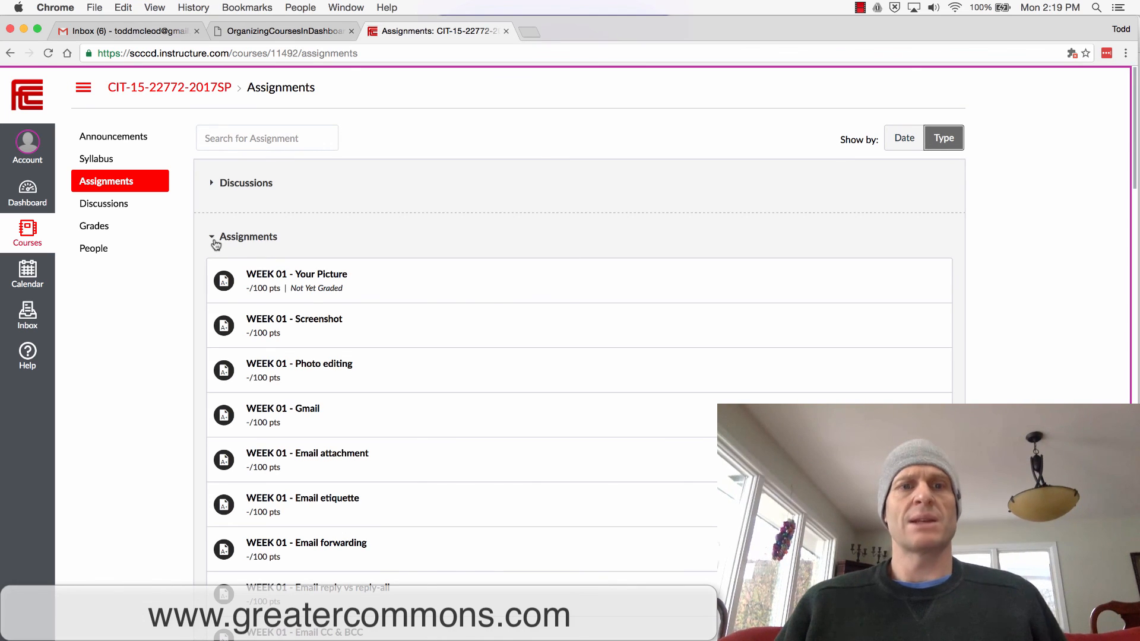
{"action": "mouse_move", "coordinate": [288, 278]}
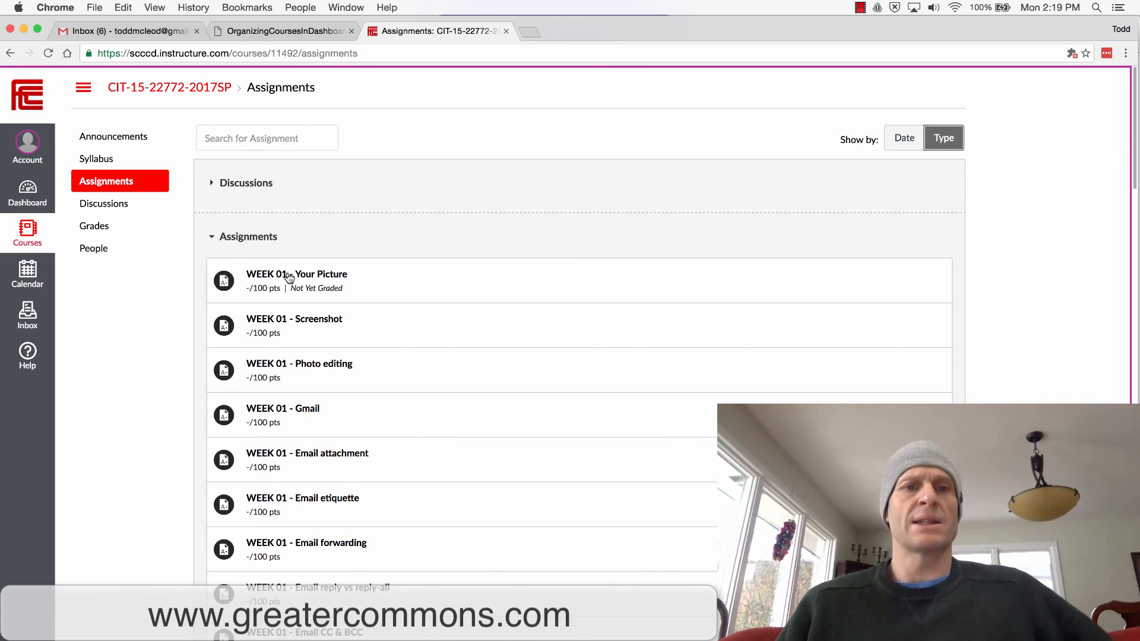
{"action": "left_click", "coordinate": [299, 363]}
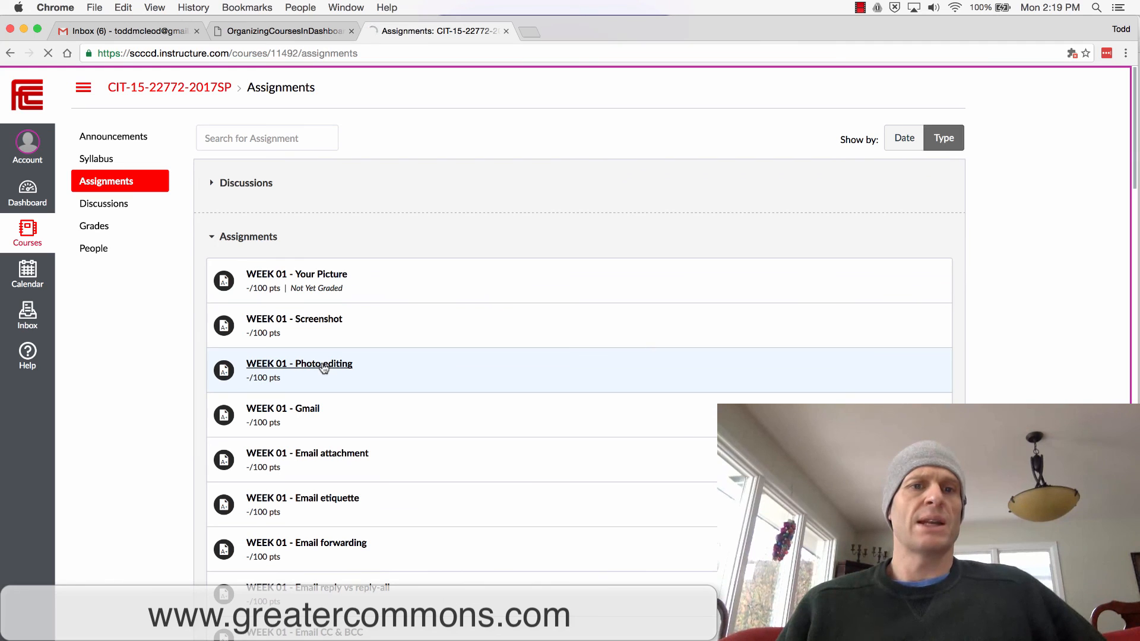
{"action": "left_click", "coordinate": [299, 363]}
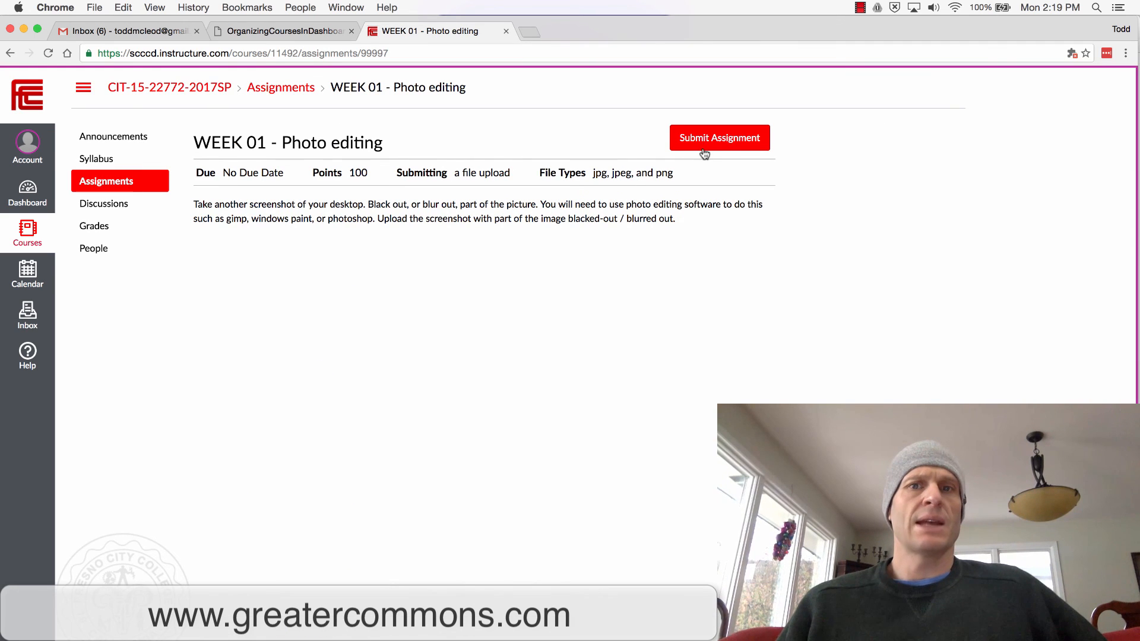
Step: Start the Photo editing submission and bring up the file chooser on the Desktop
{"action": "left_click", "coordinate": [720, 138]}
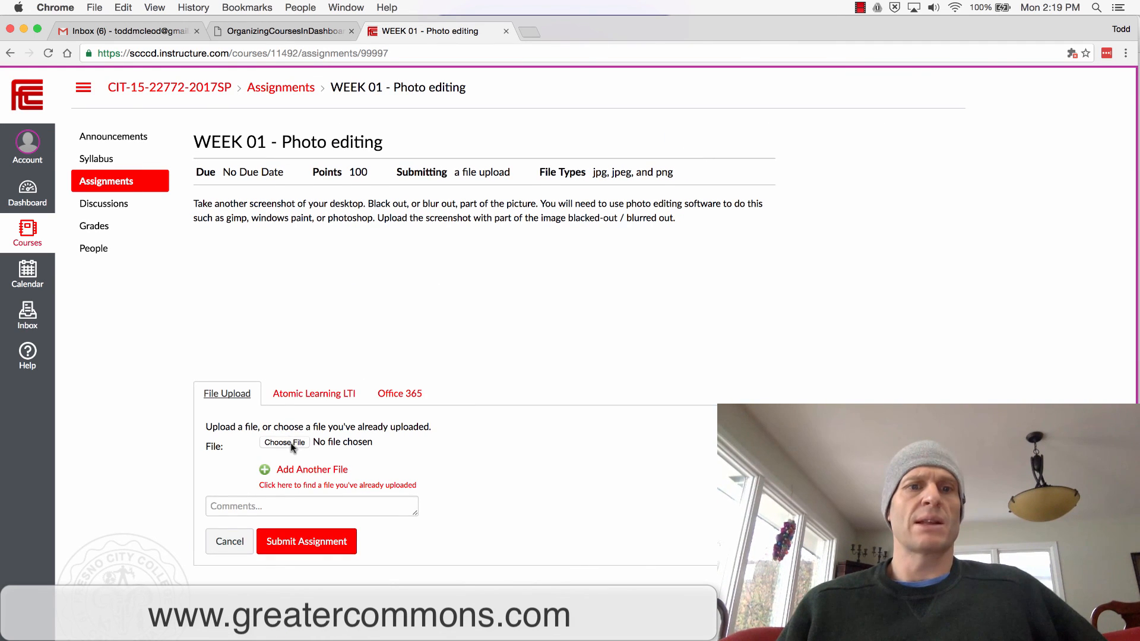
{"action": "left_click", "coordinate": [284, 442]}
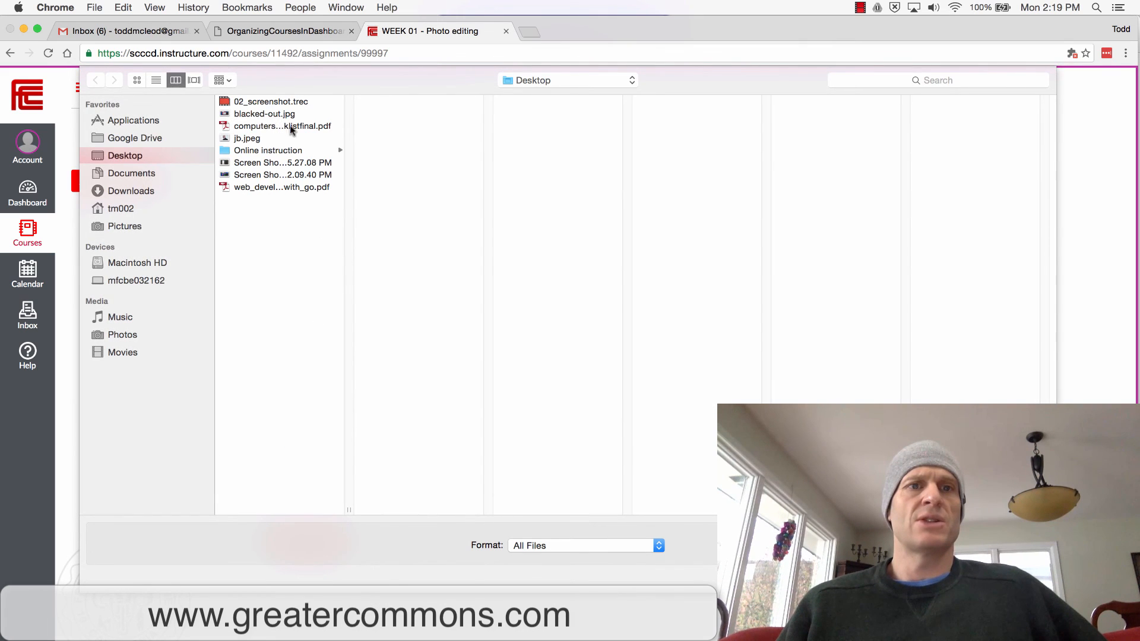